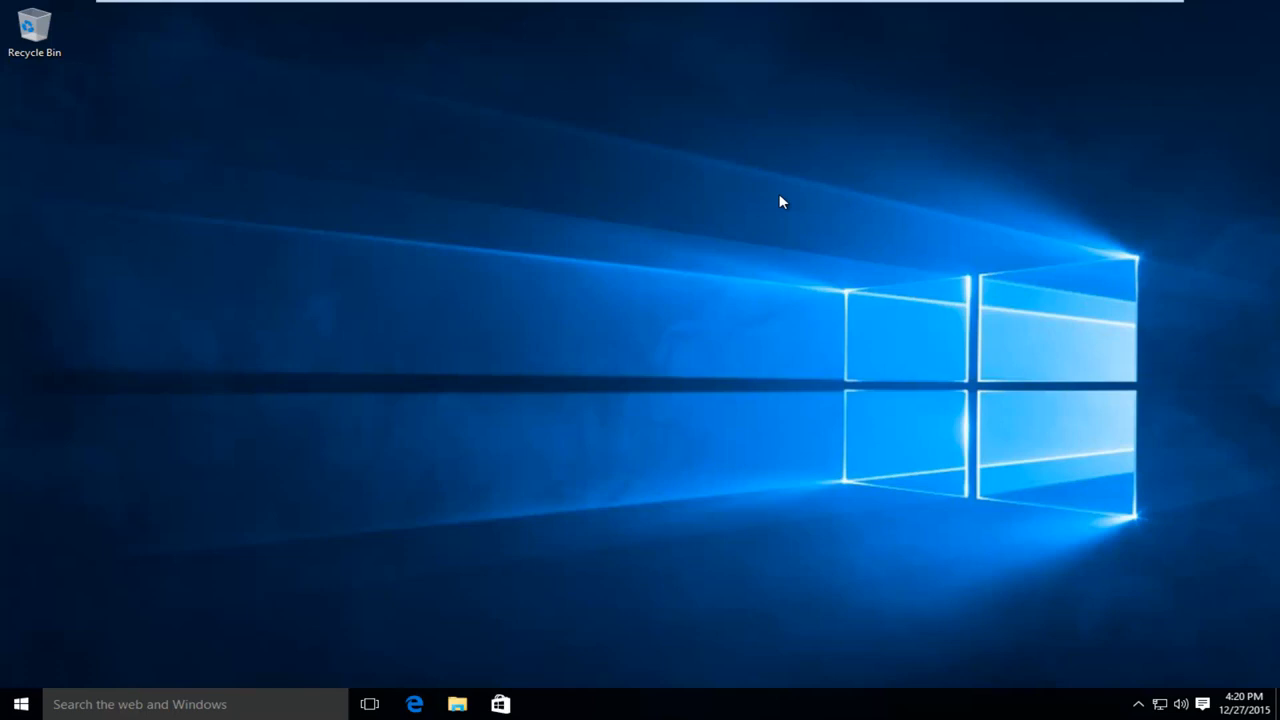
mouse_move(718, 521)
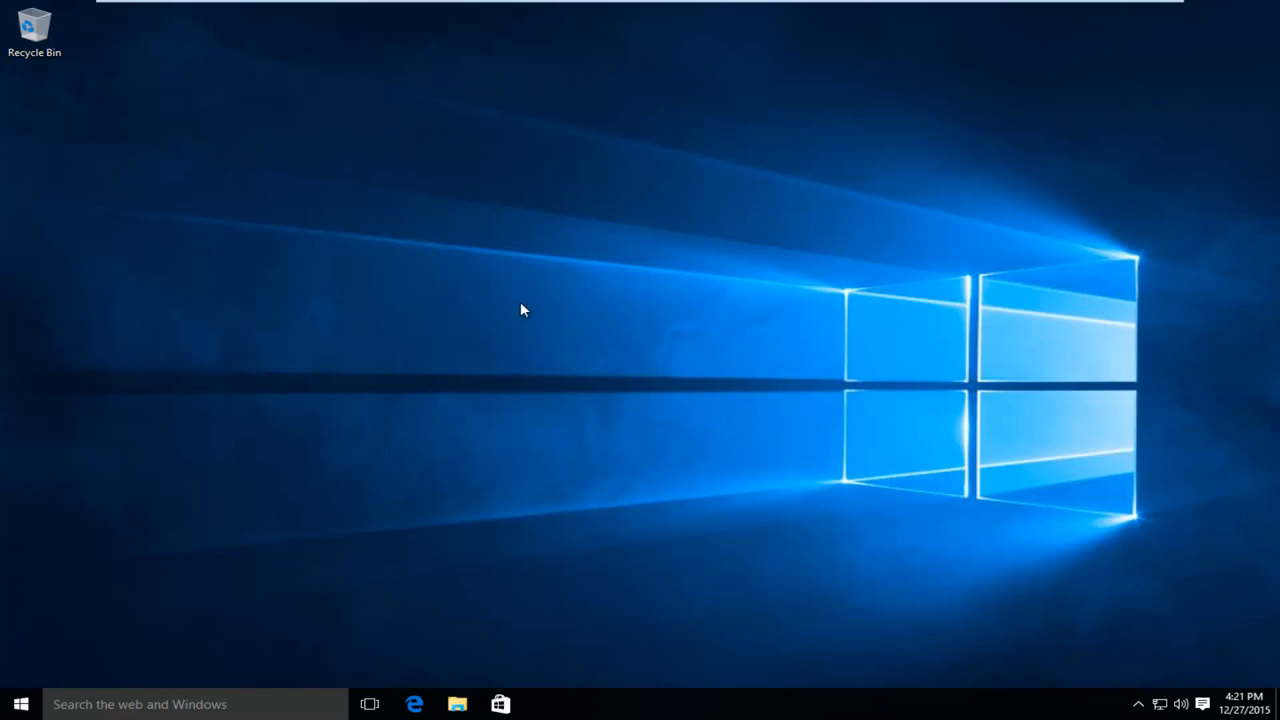
mouse_move(687, 342)
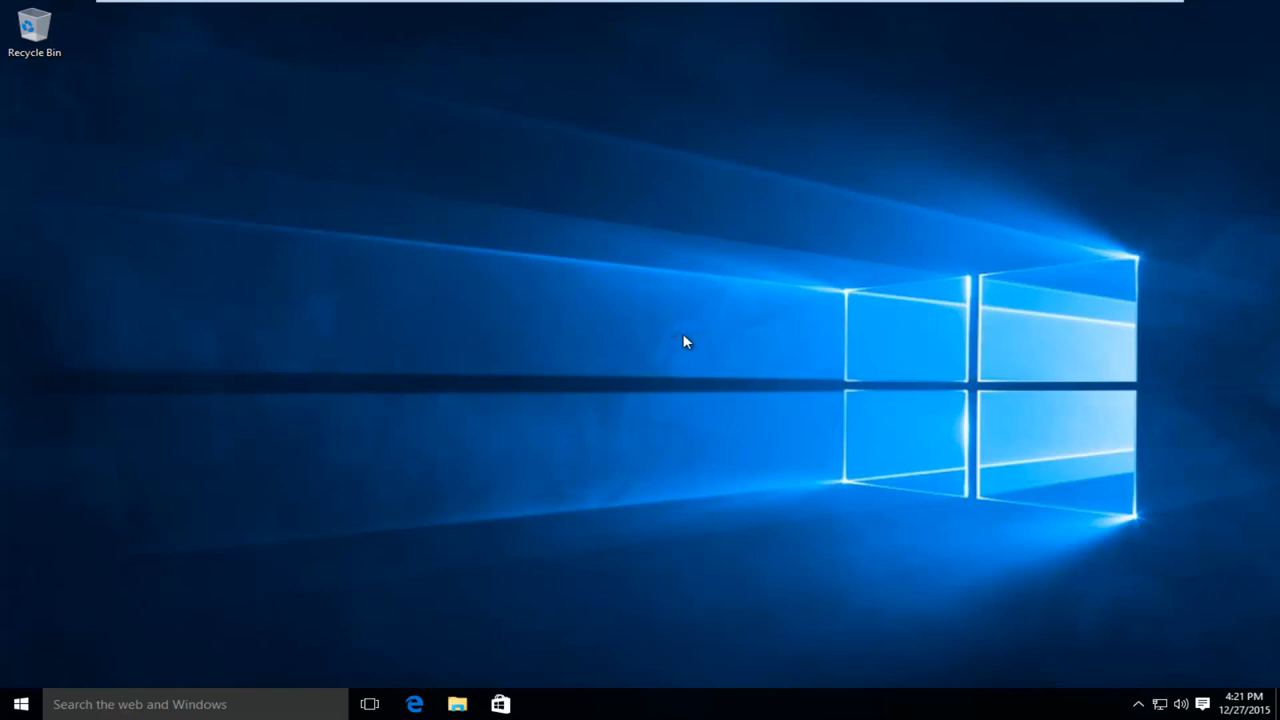
mouse_move(470, 380)
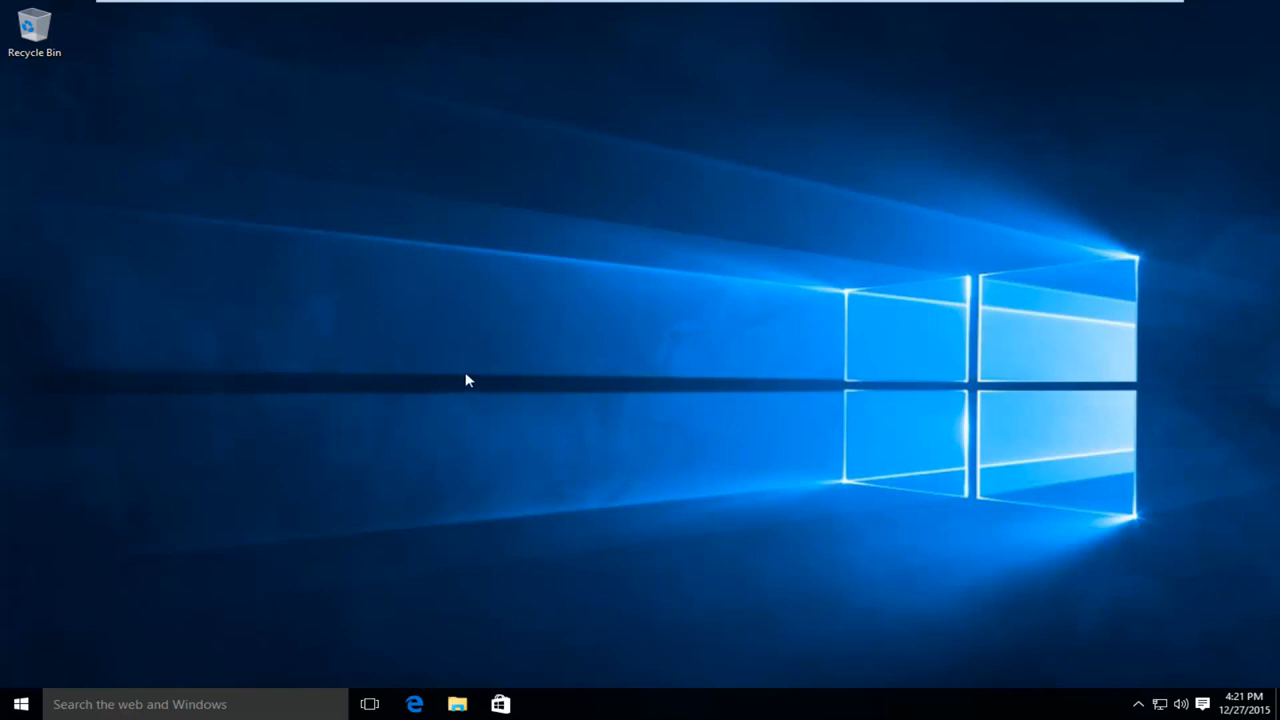
mouse_move(478, 428)
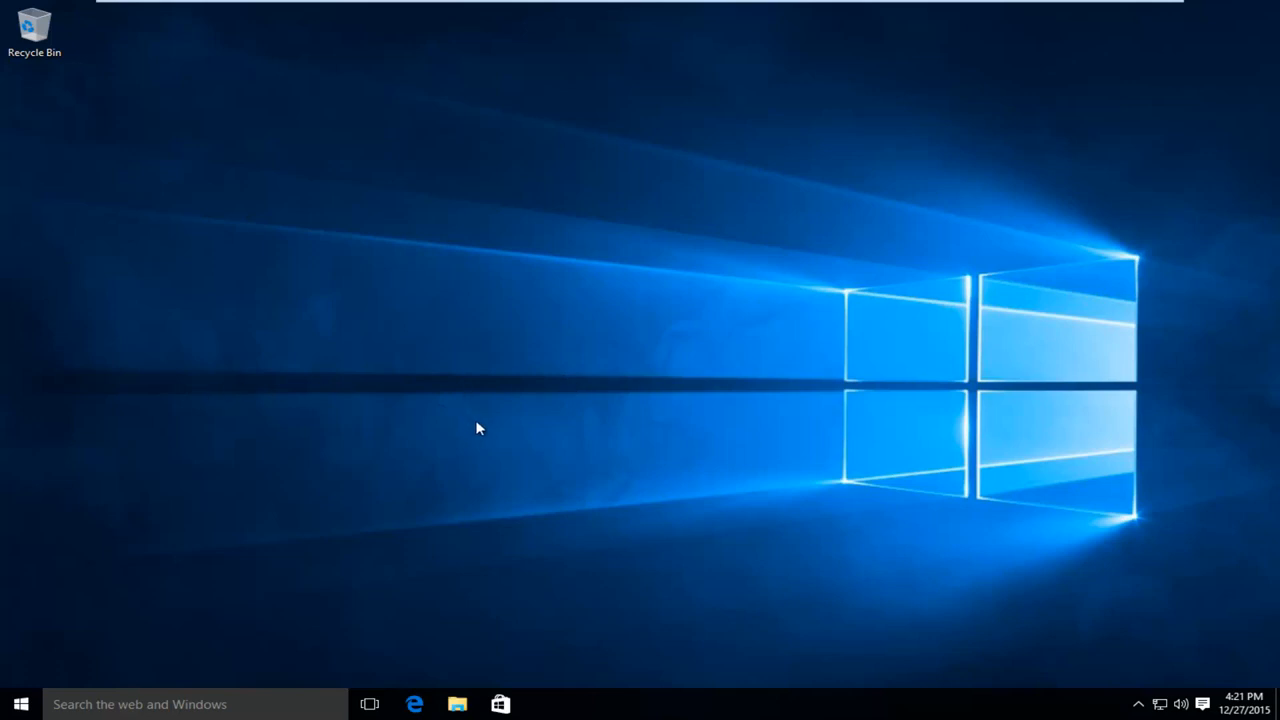
mouse_move(430, 426)
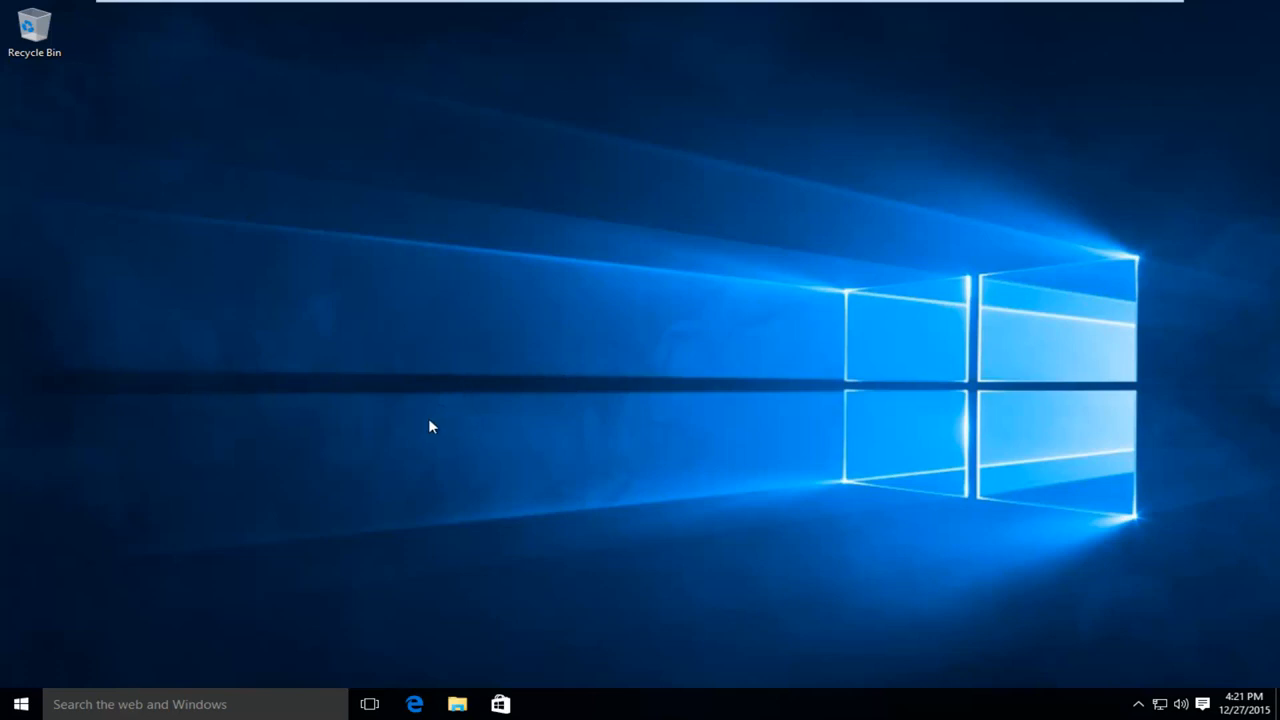
mouse_move(352, 428)
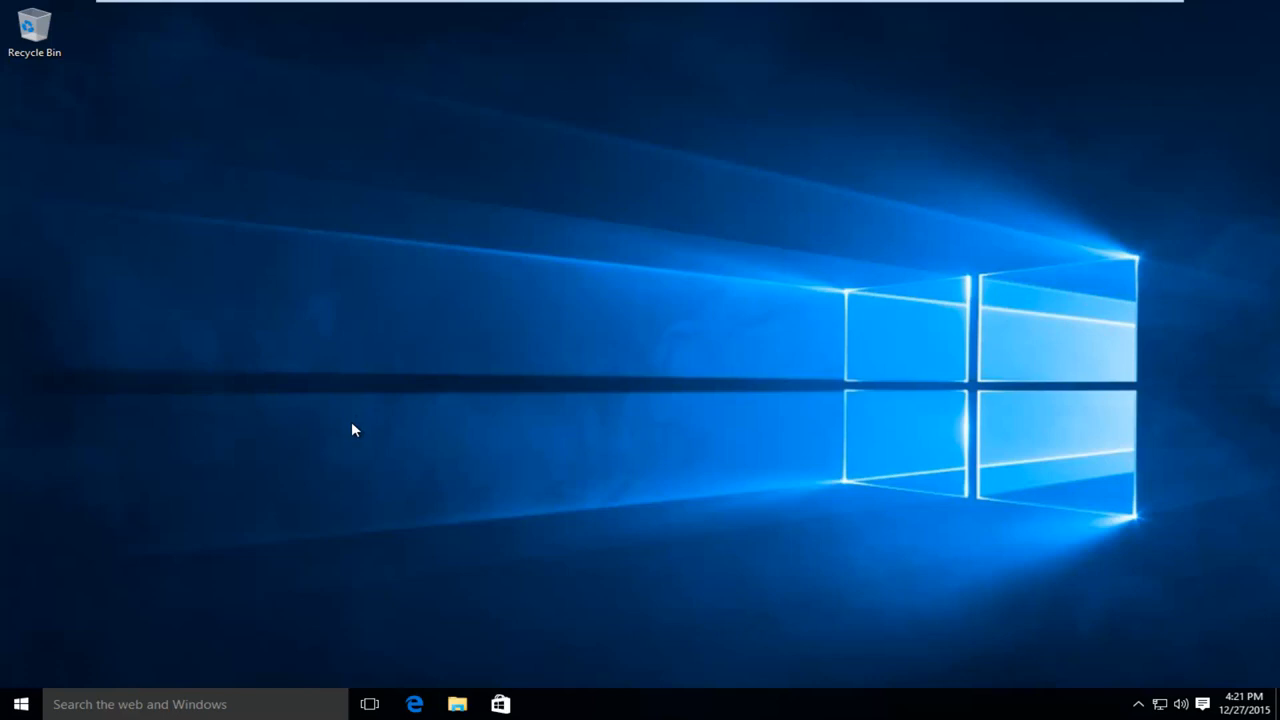
mouse_move(350, 427)
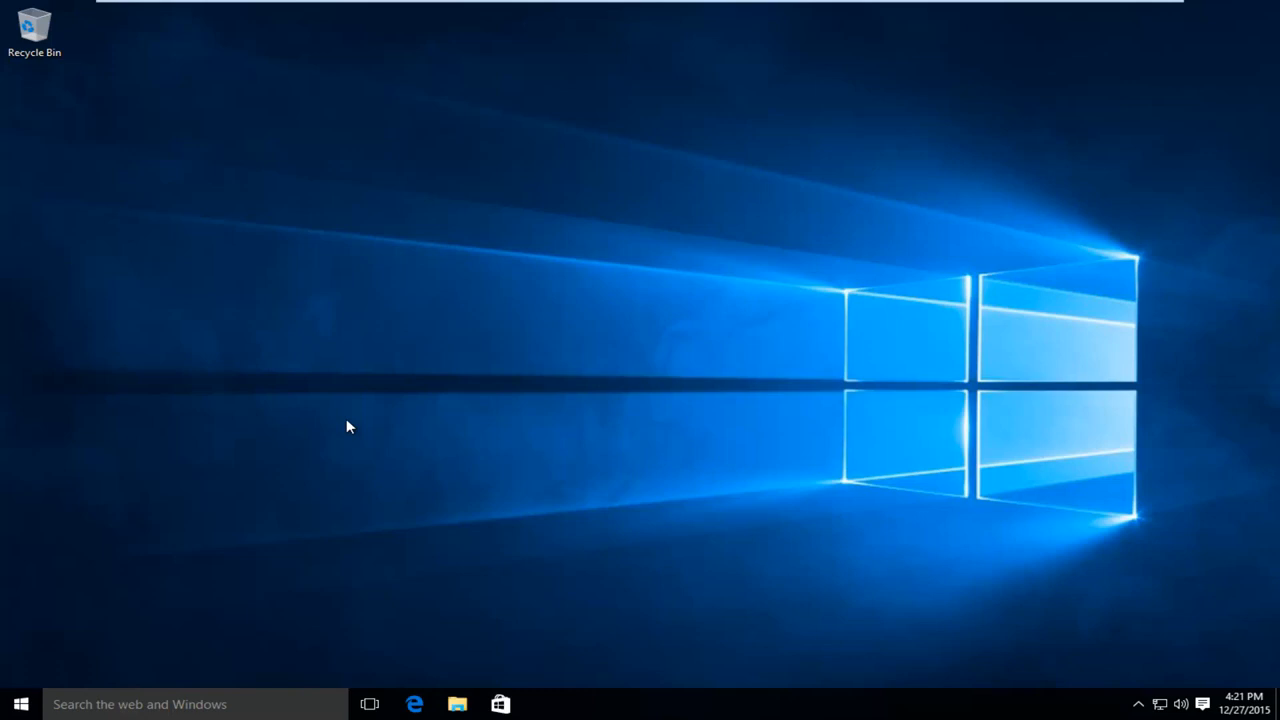
mouse_move(335, 423)
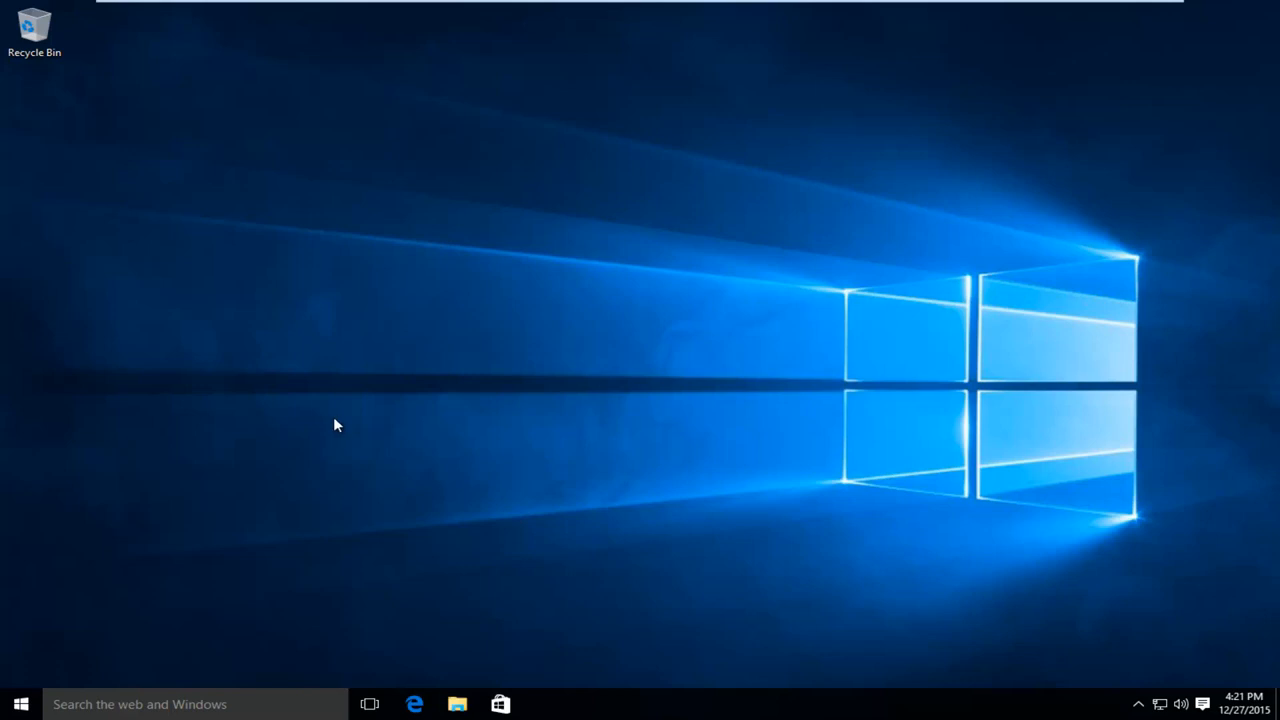
mouse_move(332, 308)
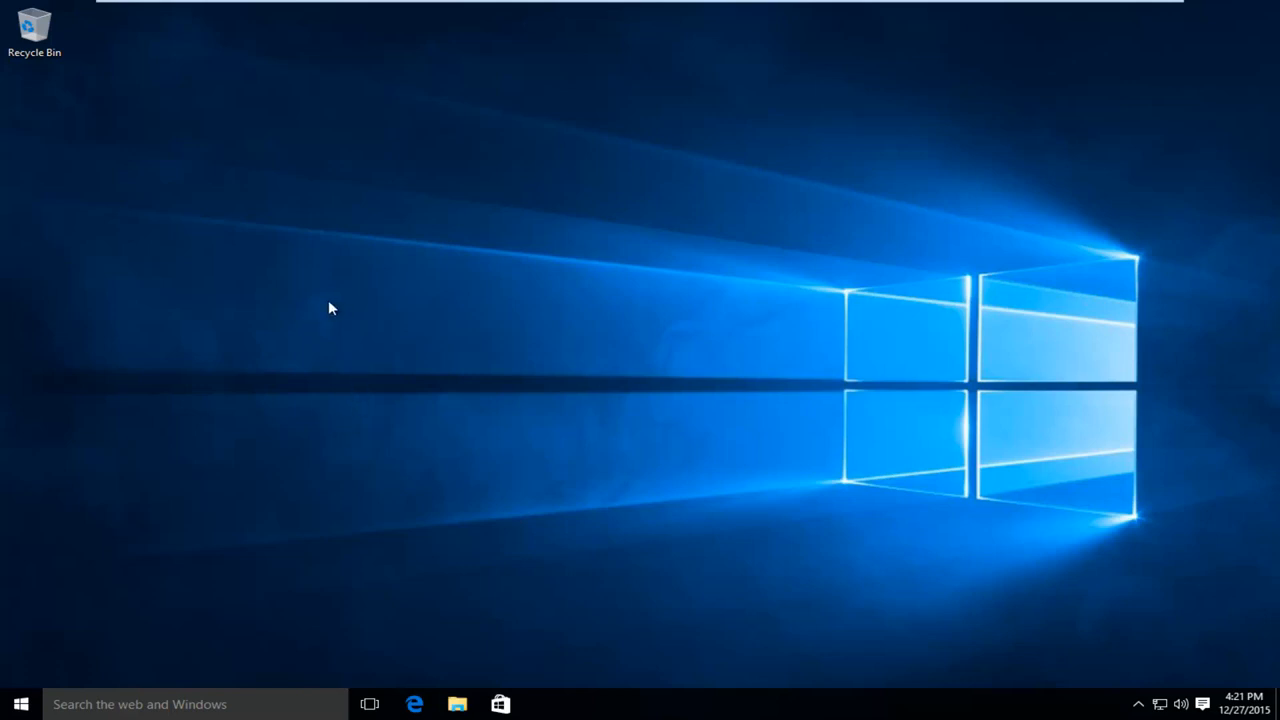
mouse_move(390, 312)
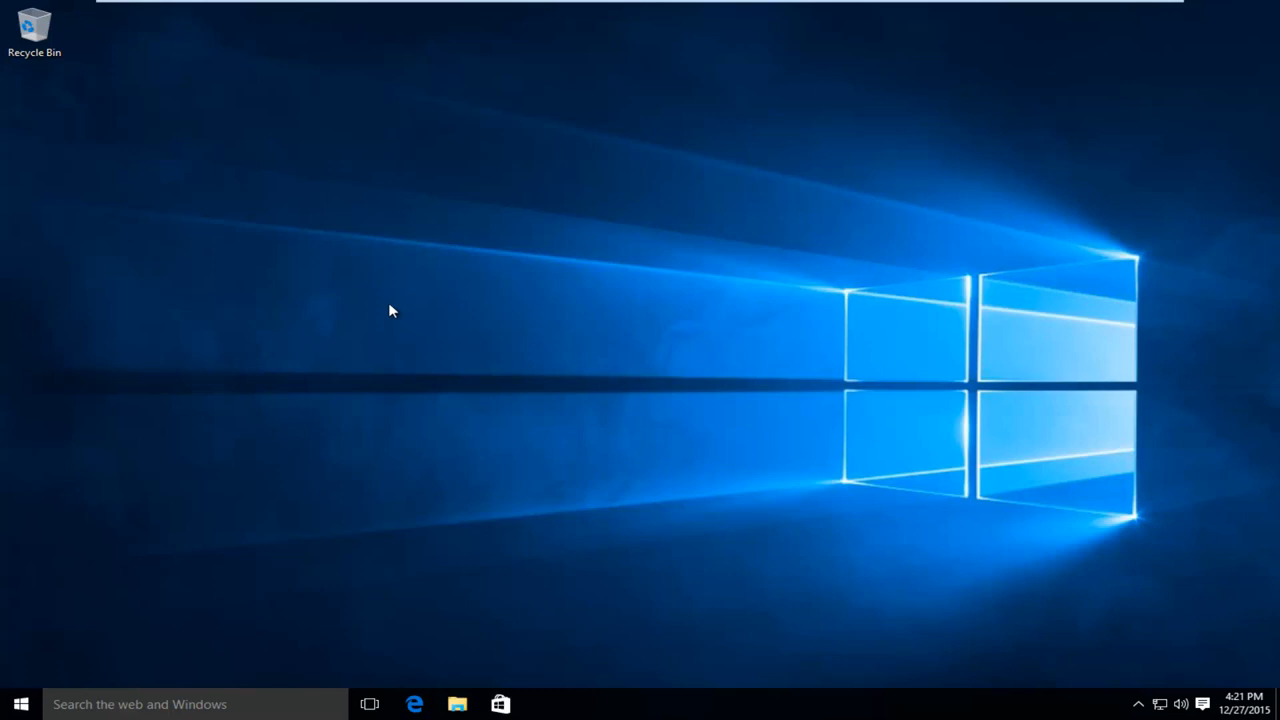
mouse_move(389, 305)
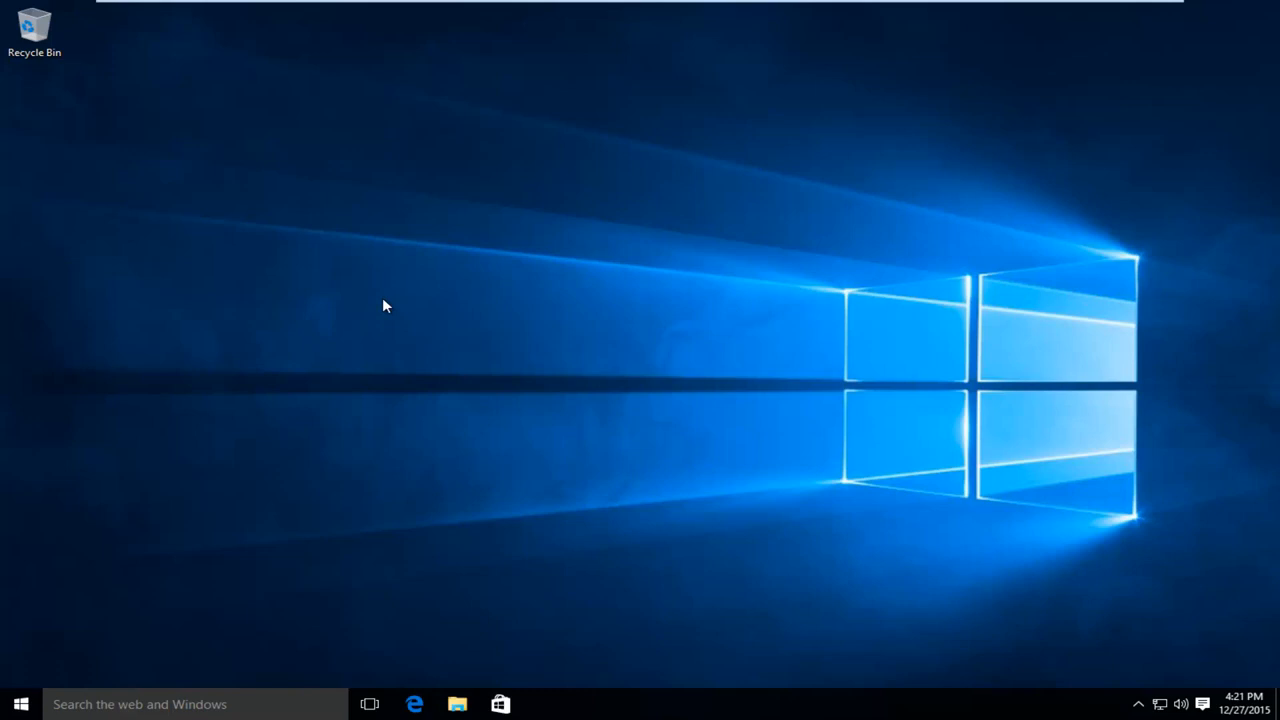
mouse_move(450, 319)
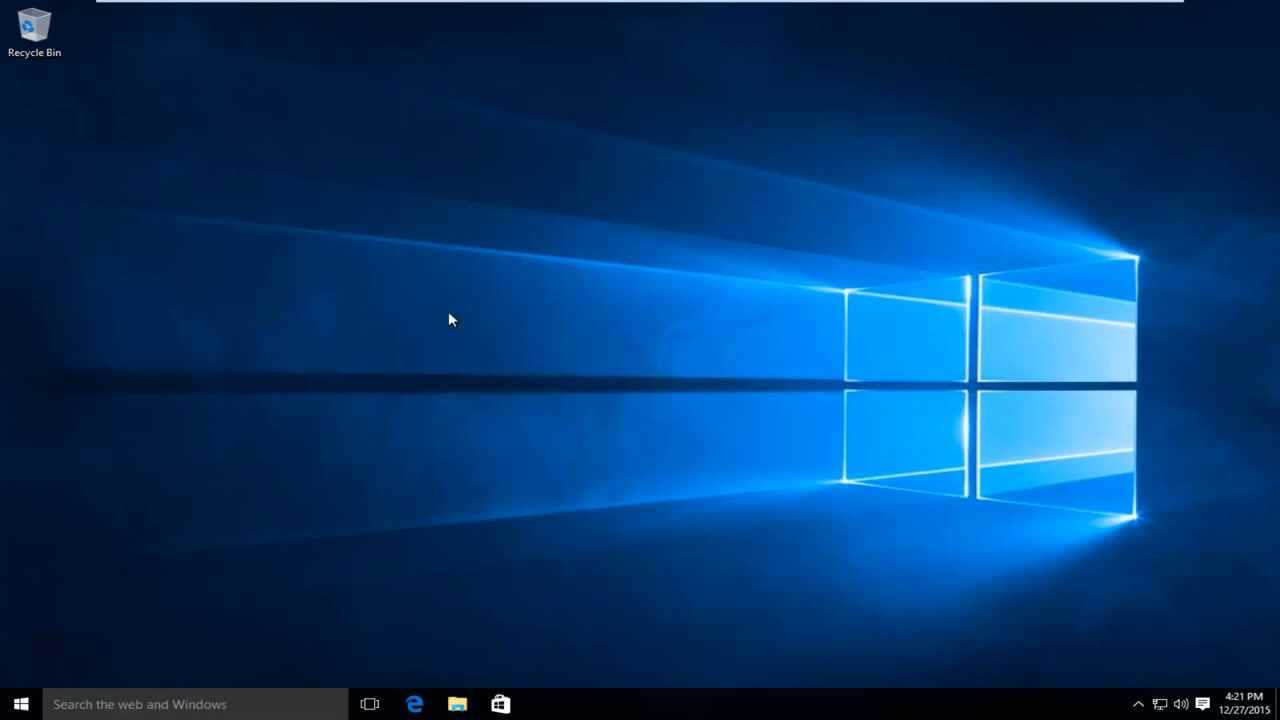
mouse_move(428, 311)
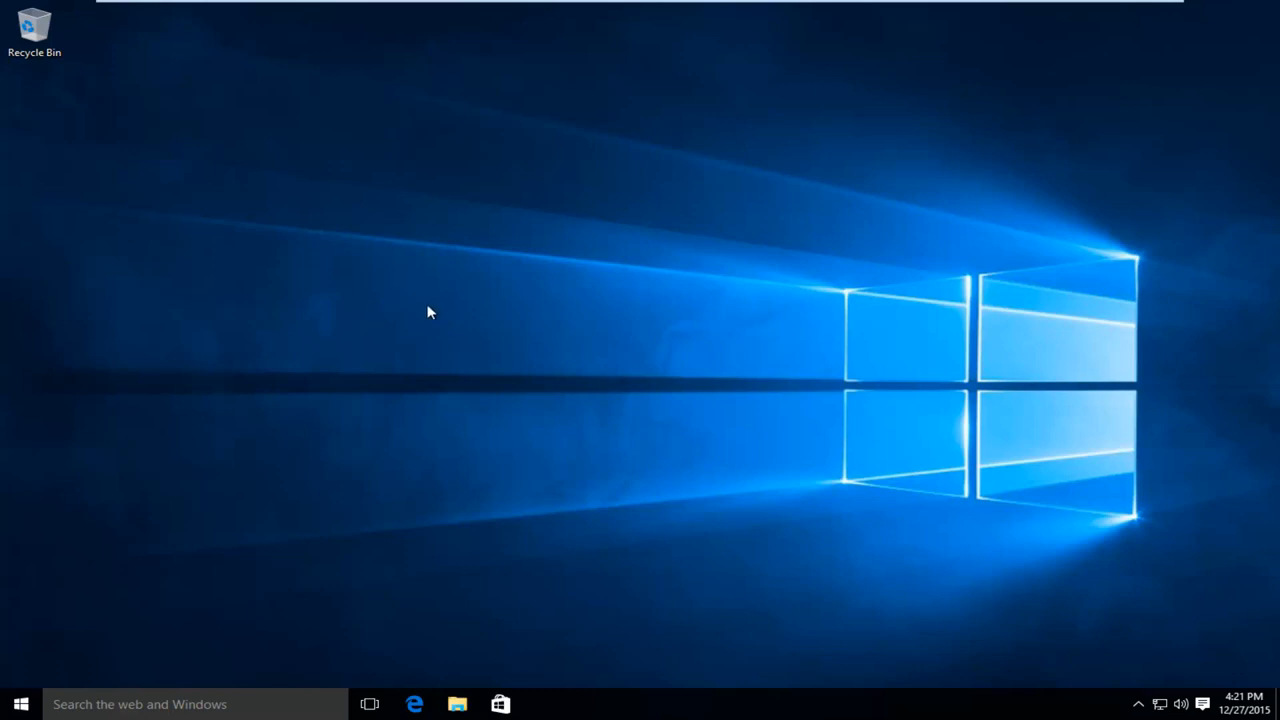
mouse_move(378, 280)
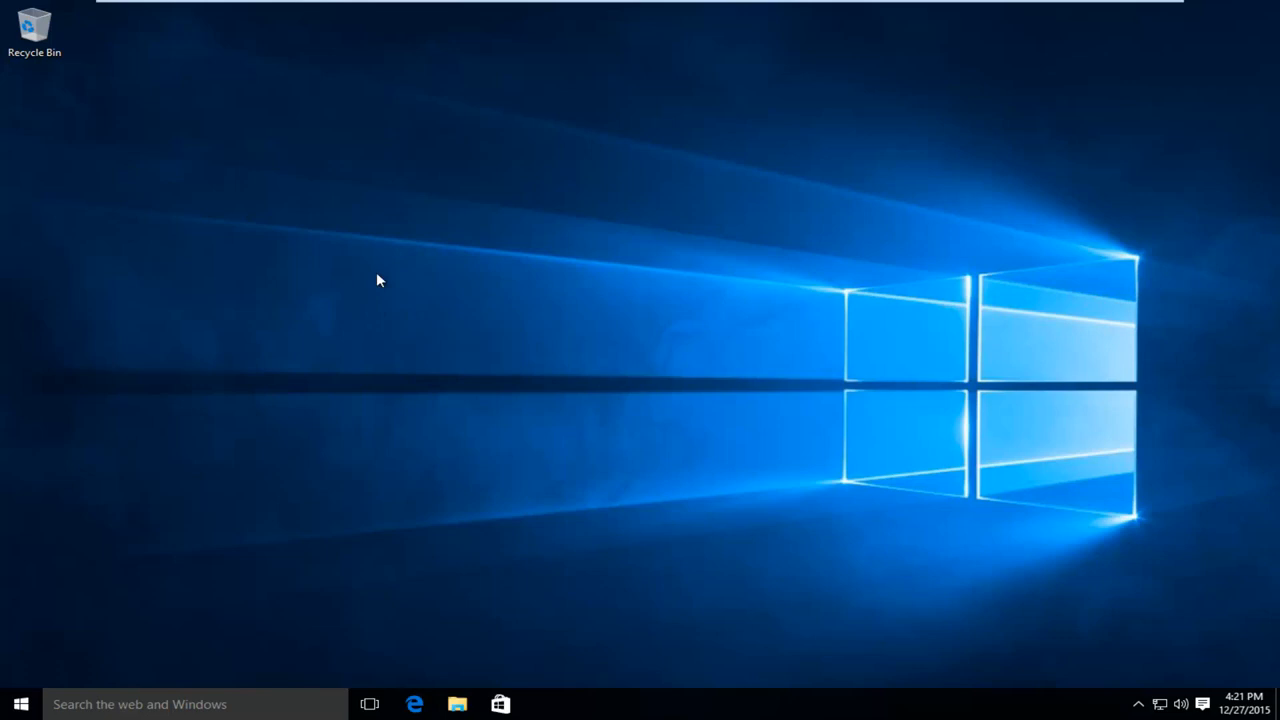
Search 'system' from Start and bring up Control Panel's System page
left_click(20, 704)
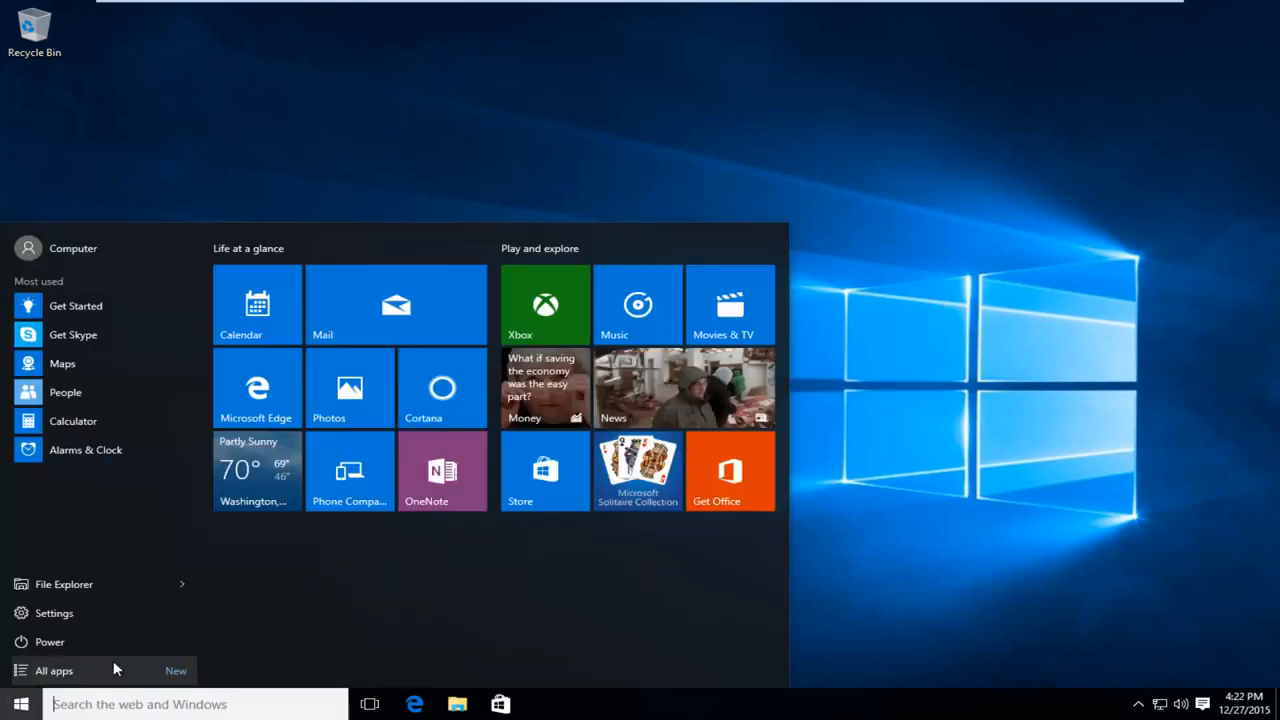
type("system")
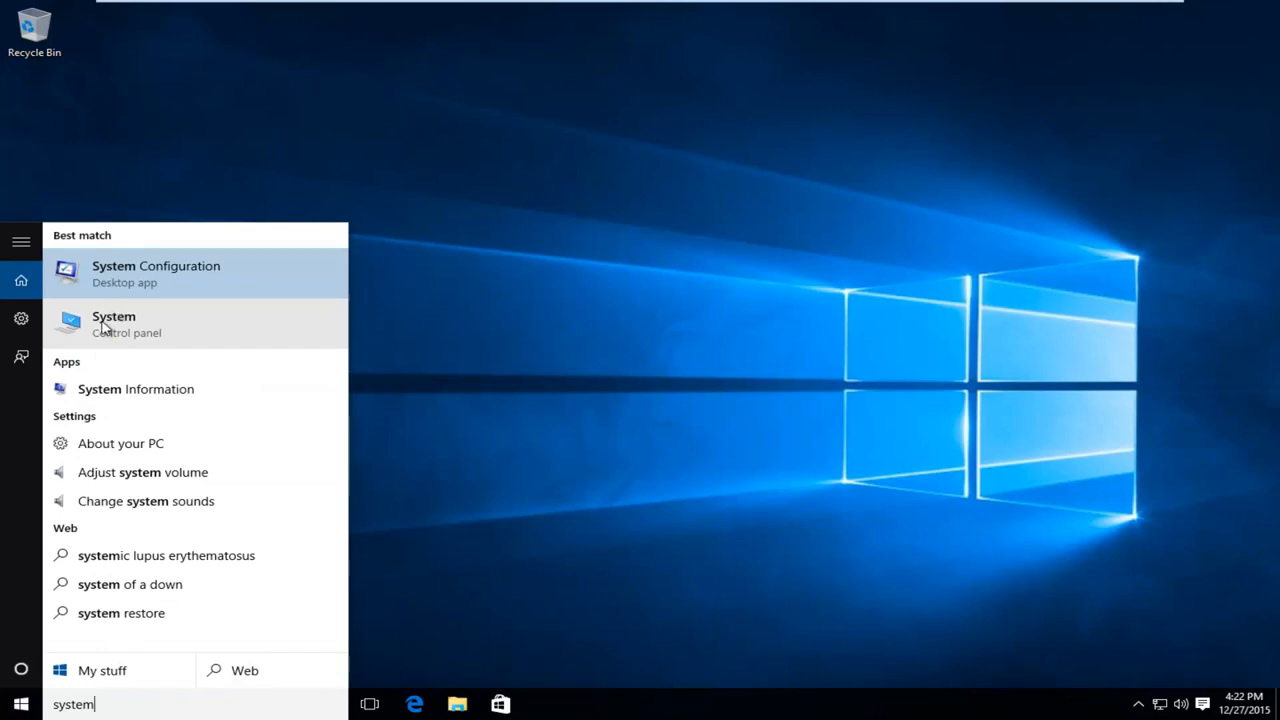
left_click(113, 323)
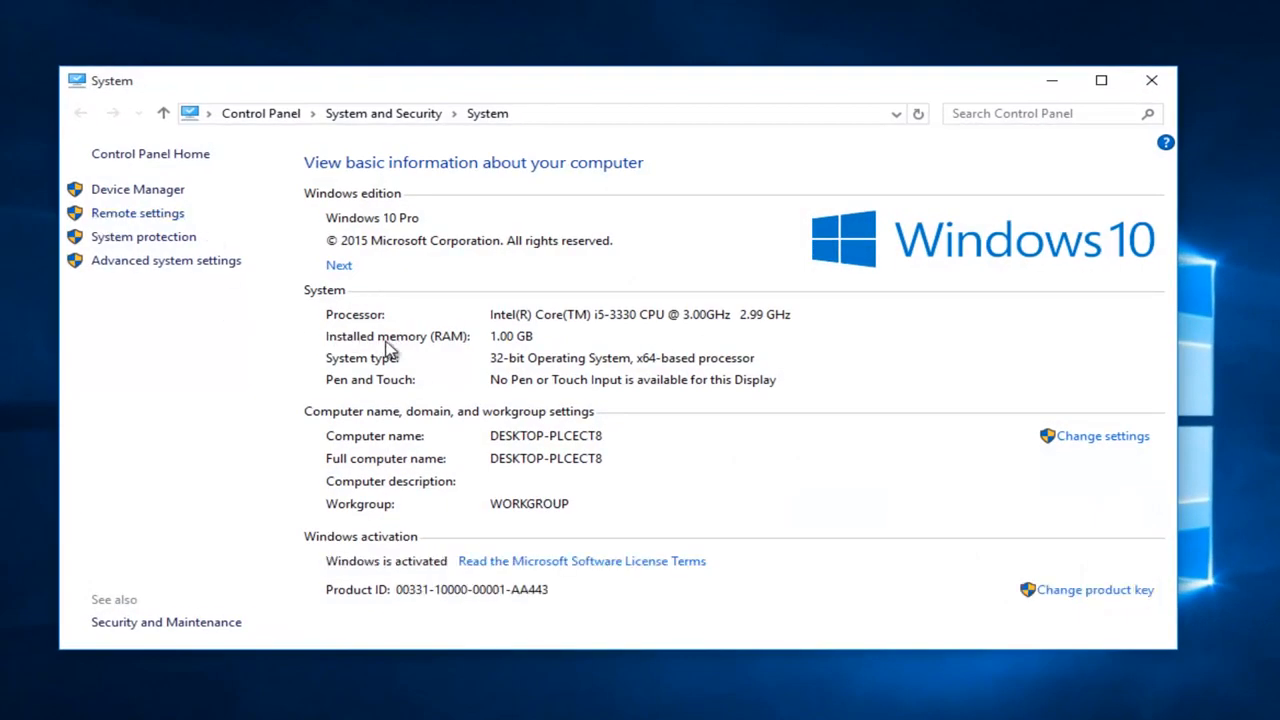
mouse_move(420, 348)
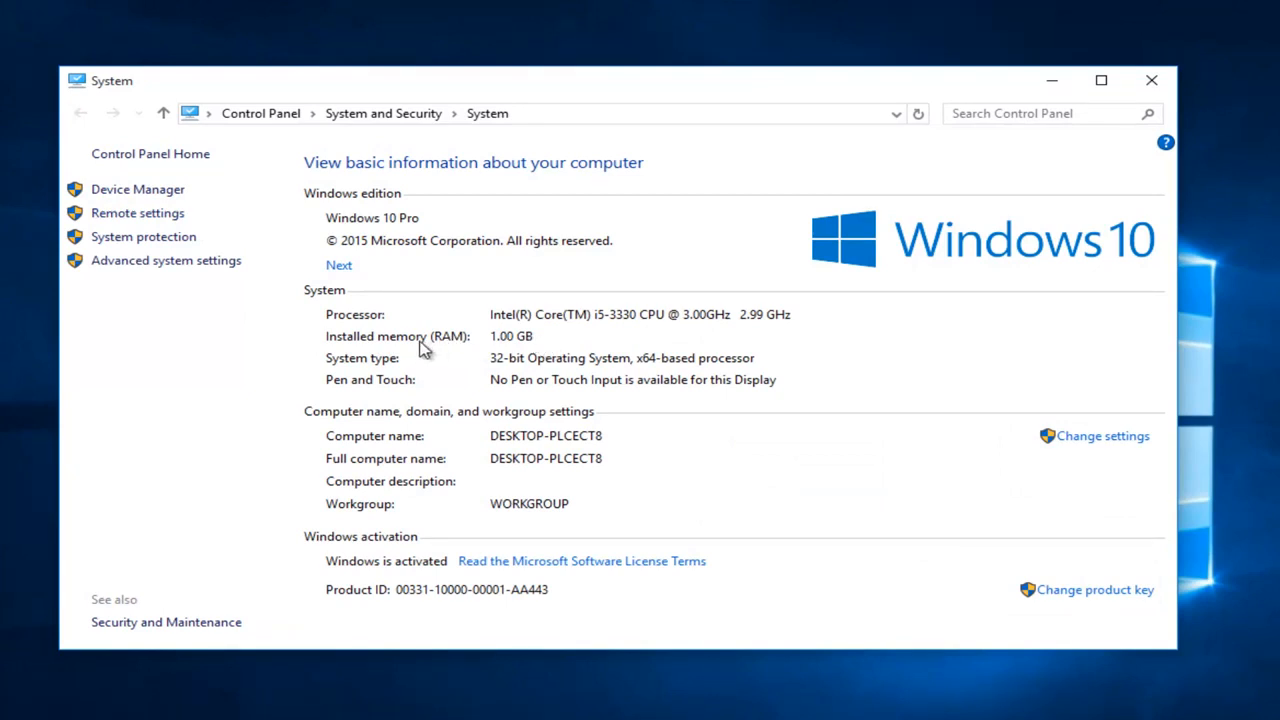
mouse_move(535, 355)
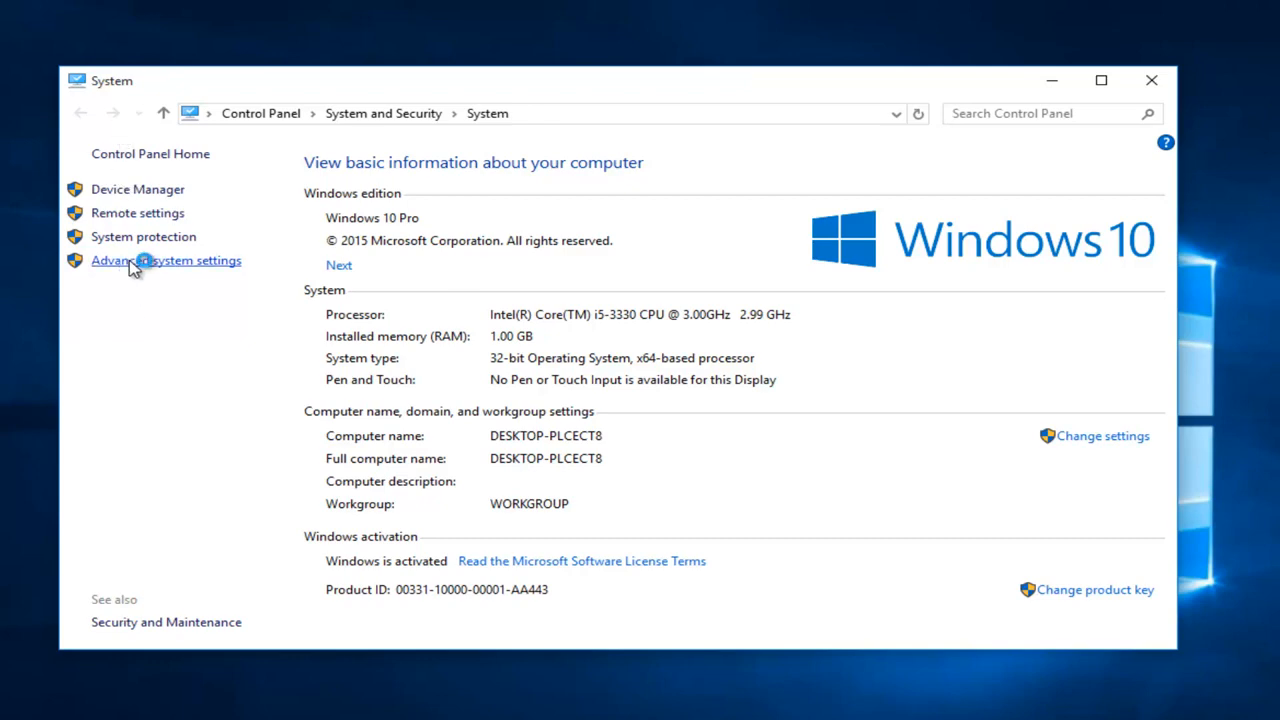
Reach the Virtual Memory settings via advanced system settings and Performance Options' Advanced page
left_click(166, 260)
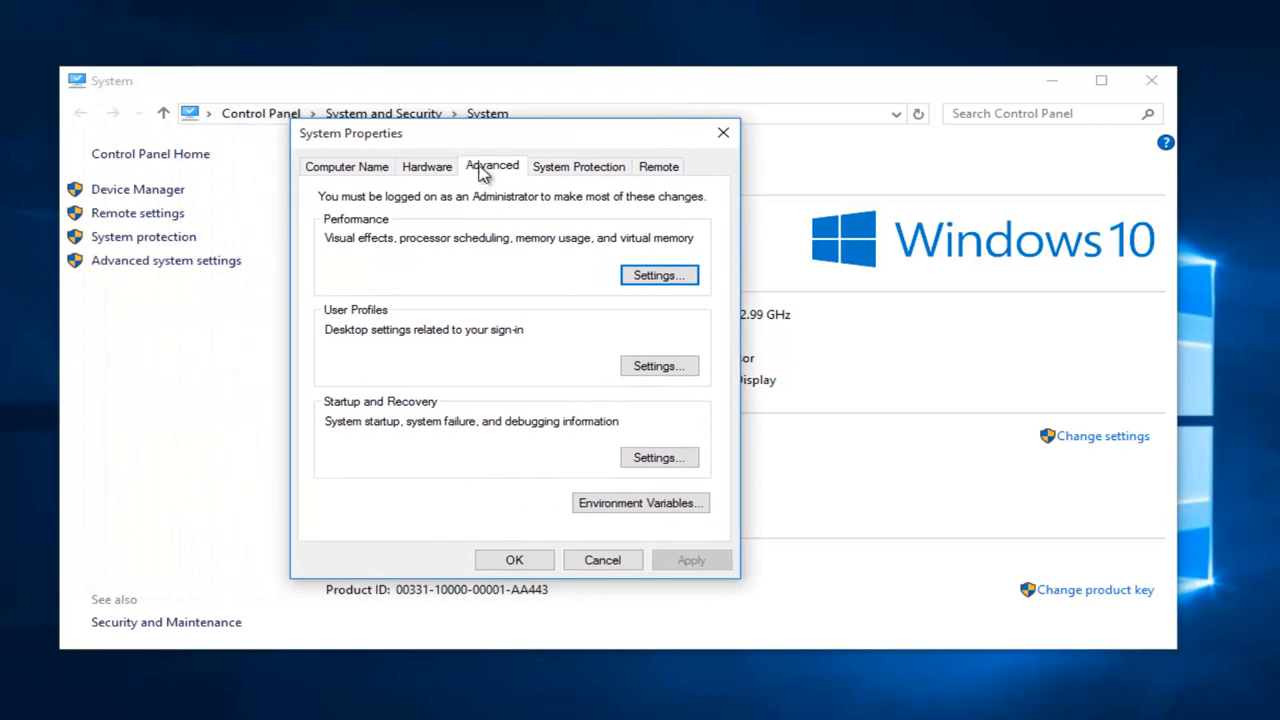
mouse_move(333, 138)
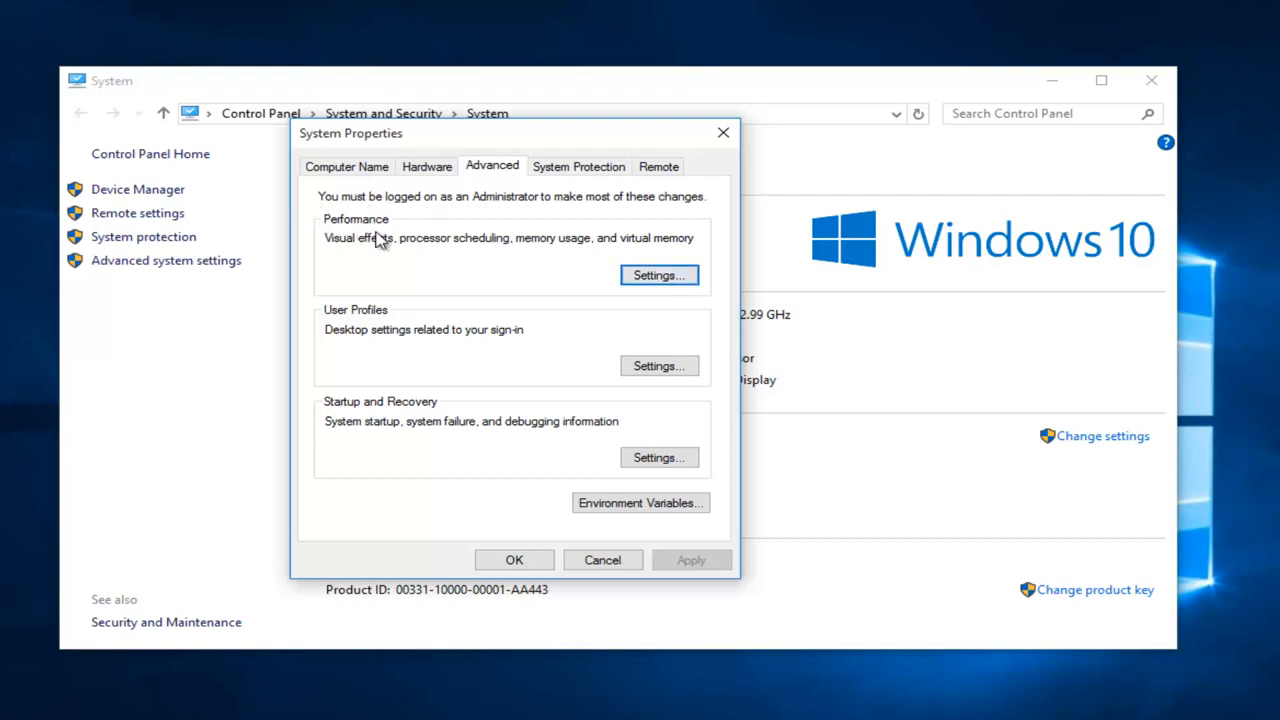
left_click(658, 275)
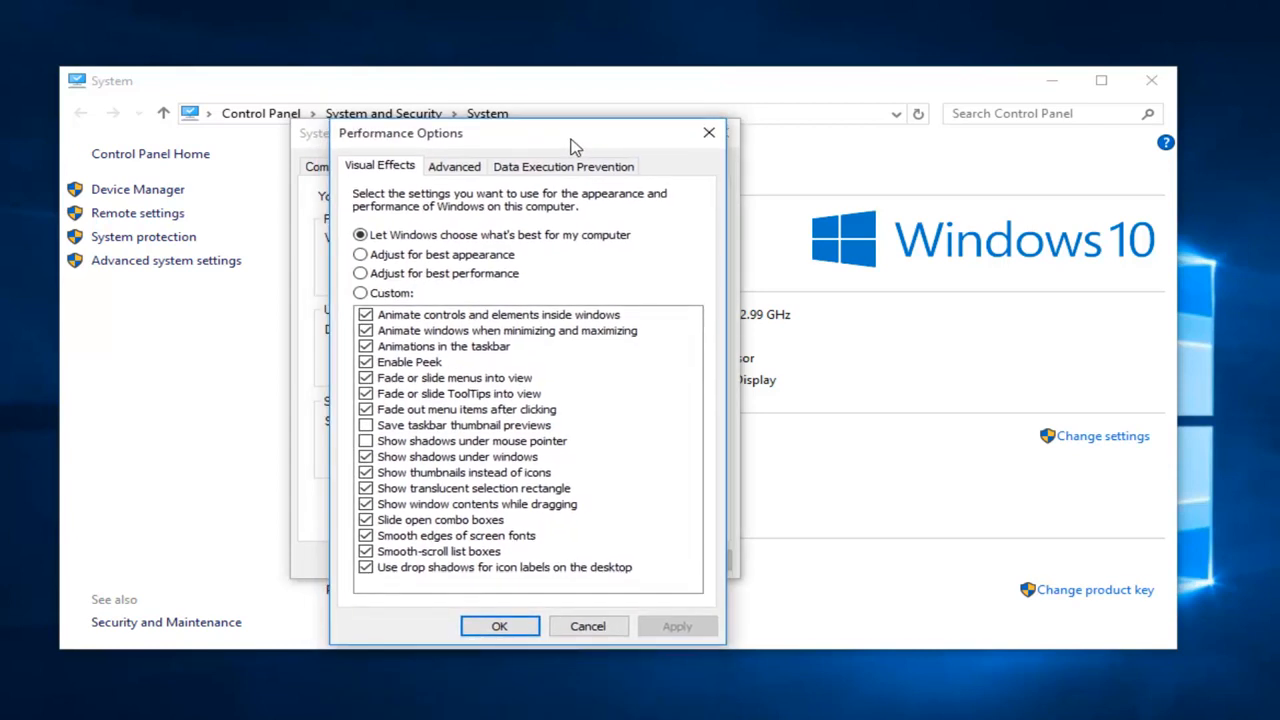
mouse_move(454, 166)
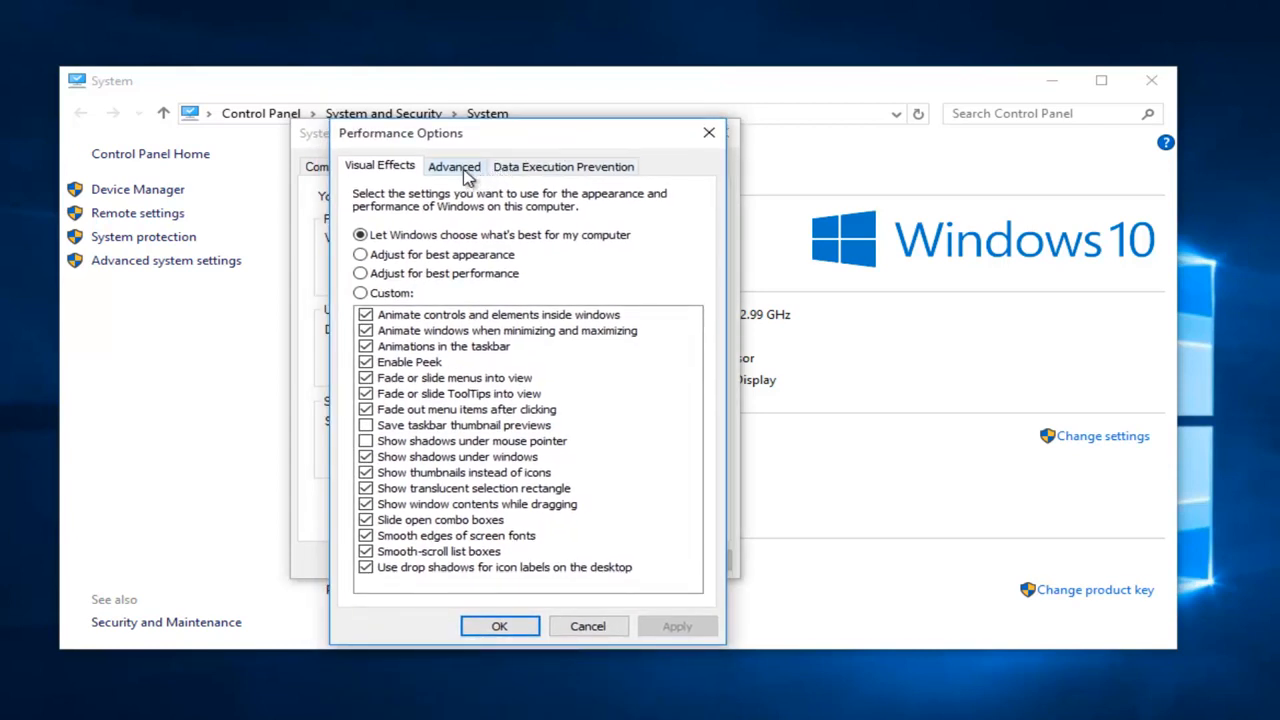
mouse_move(455, 172)
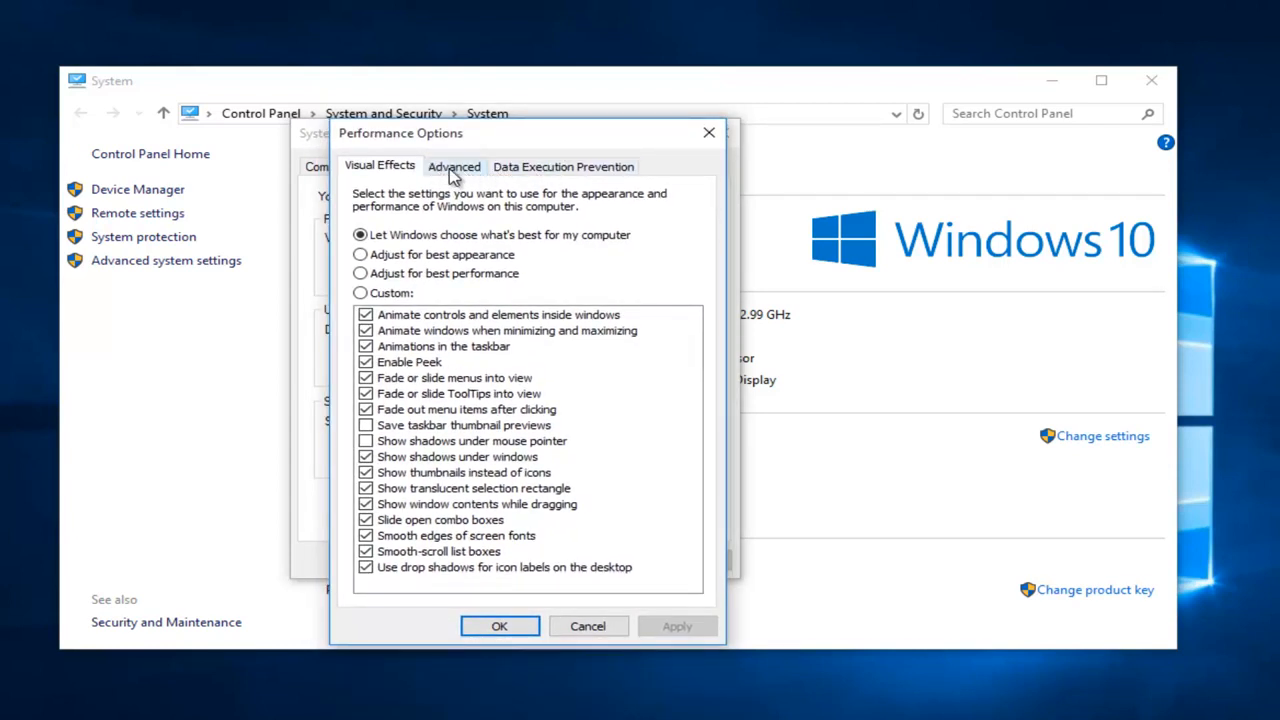
left_click(454, 166)
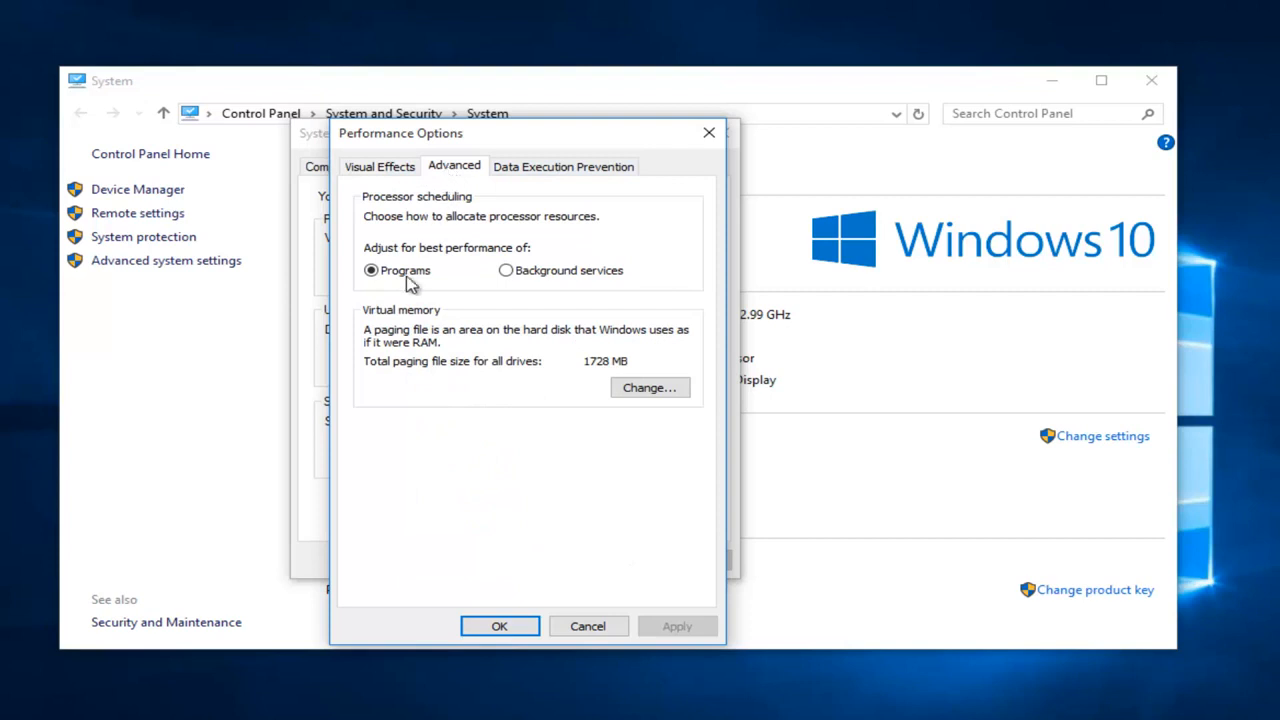
mouse_move(428, 330)
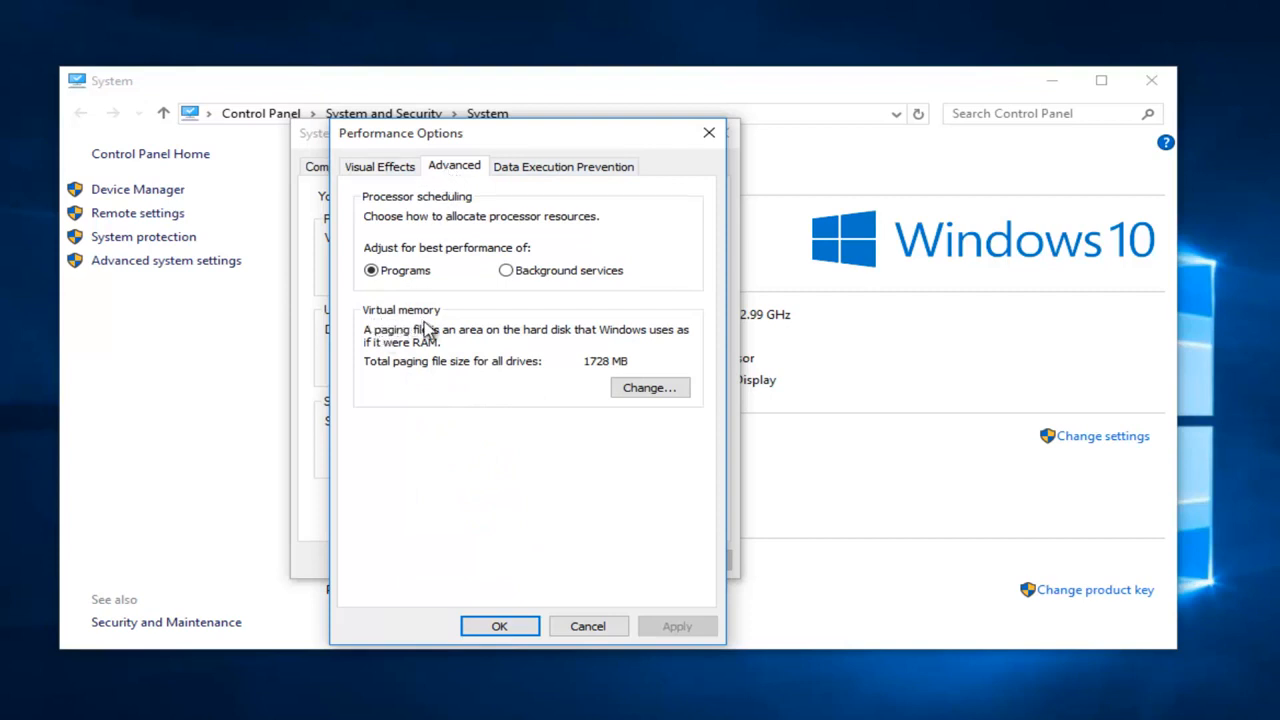
left_click(649, 387)
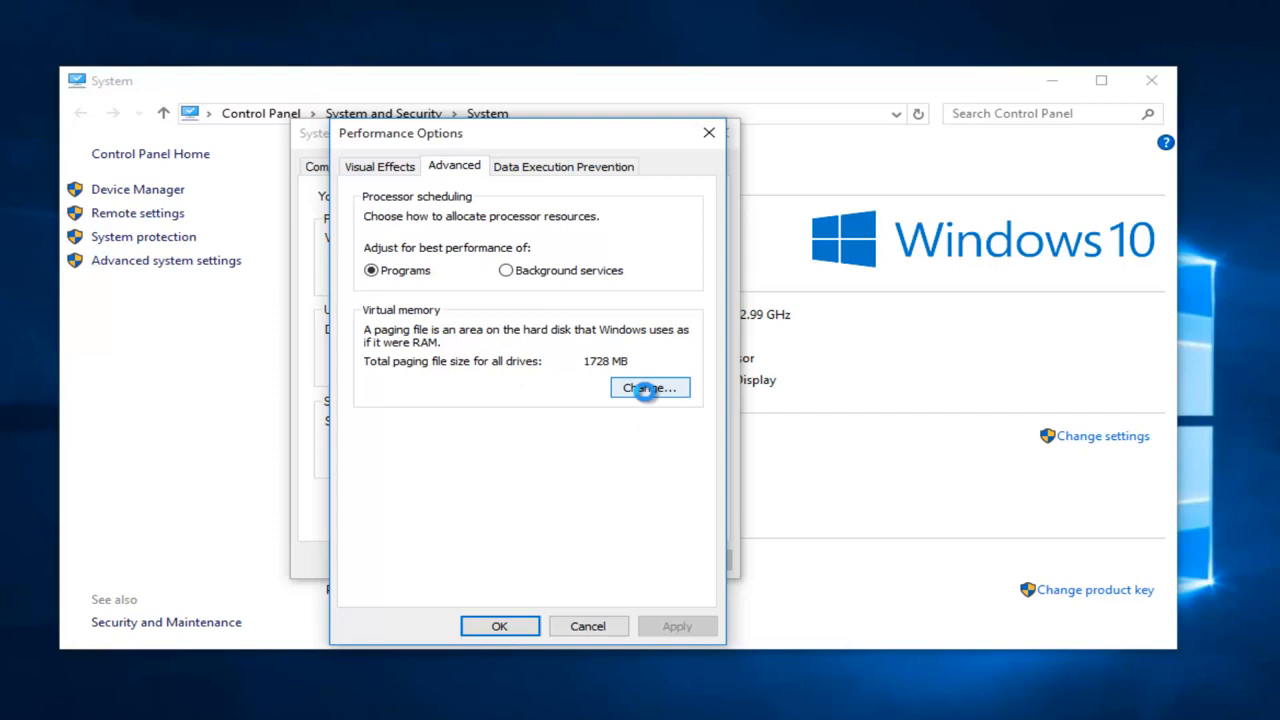
Turn off automatic paging file management and give drive C: a custom size
left_click(649, 388)
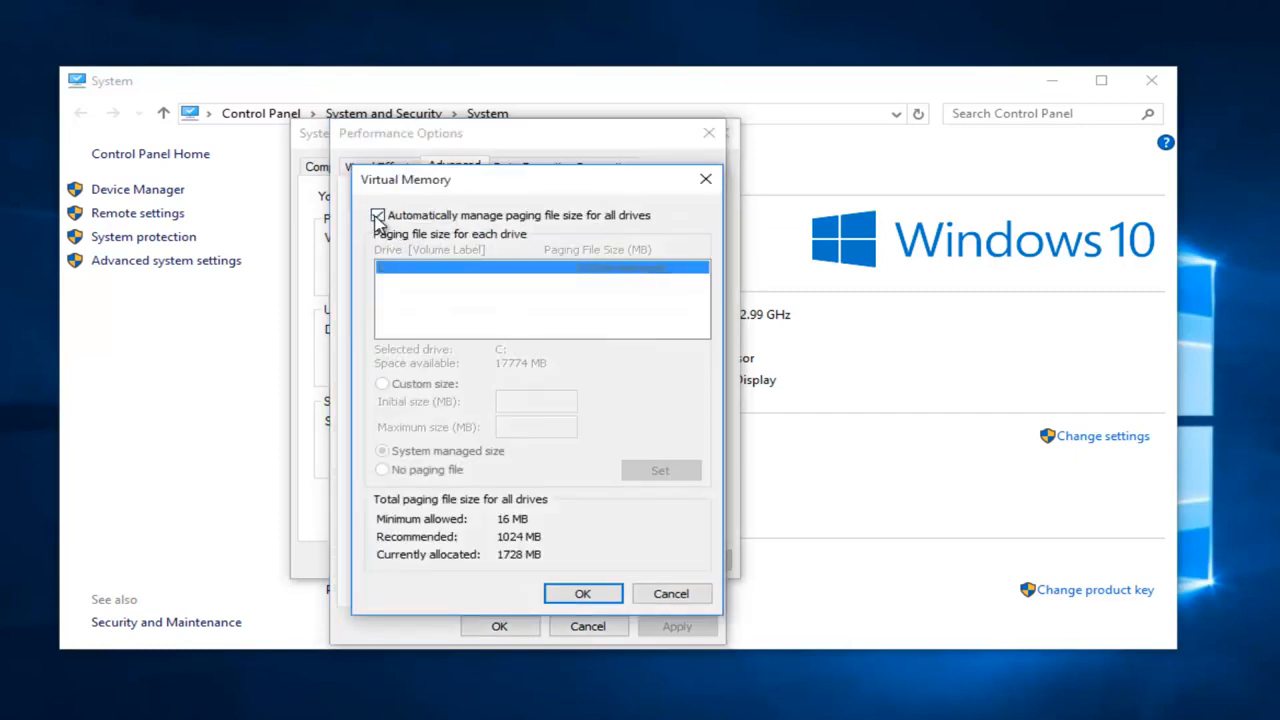
left_click(378, 216)
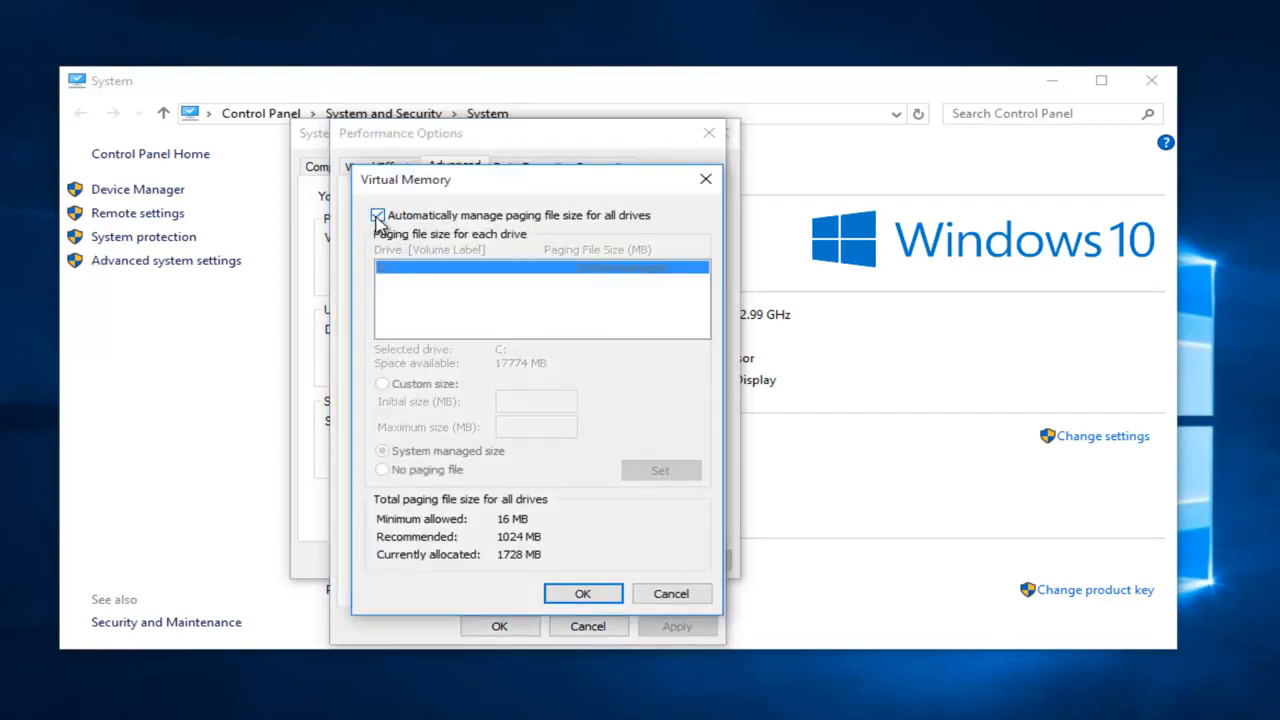
left_click(378, 215)
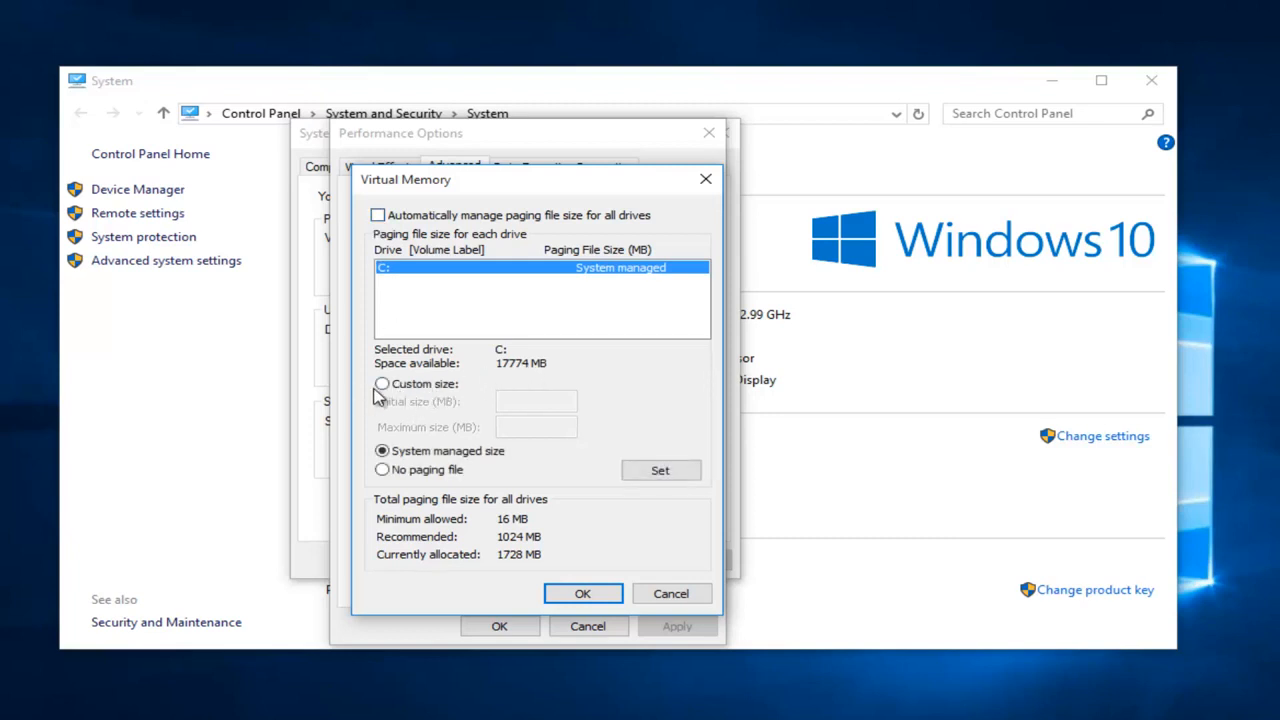
left_click(382, 384)
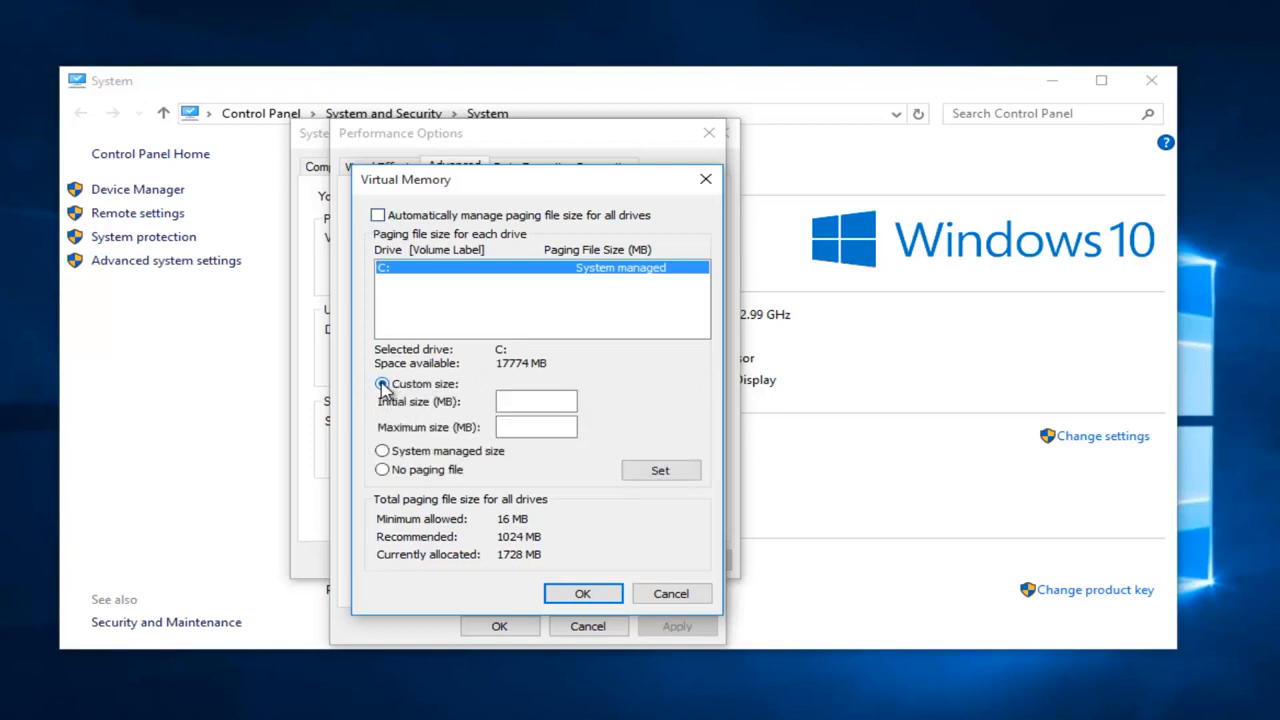
left_click(381, 384)
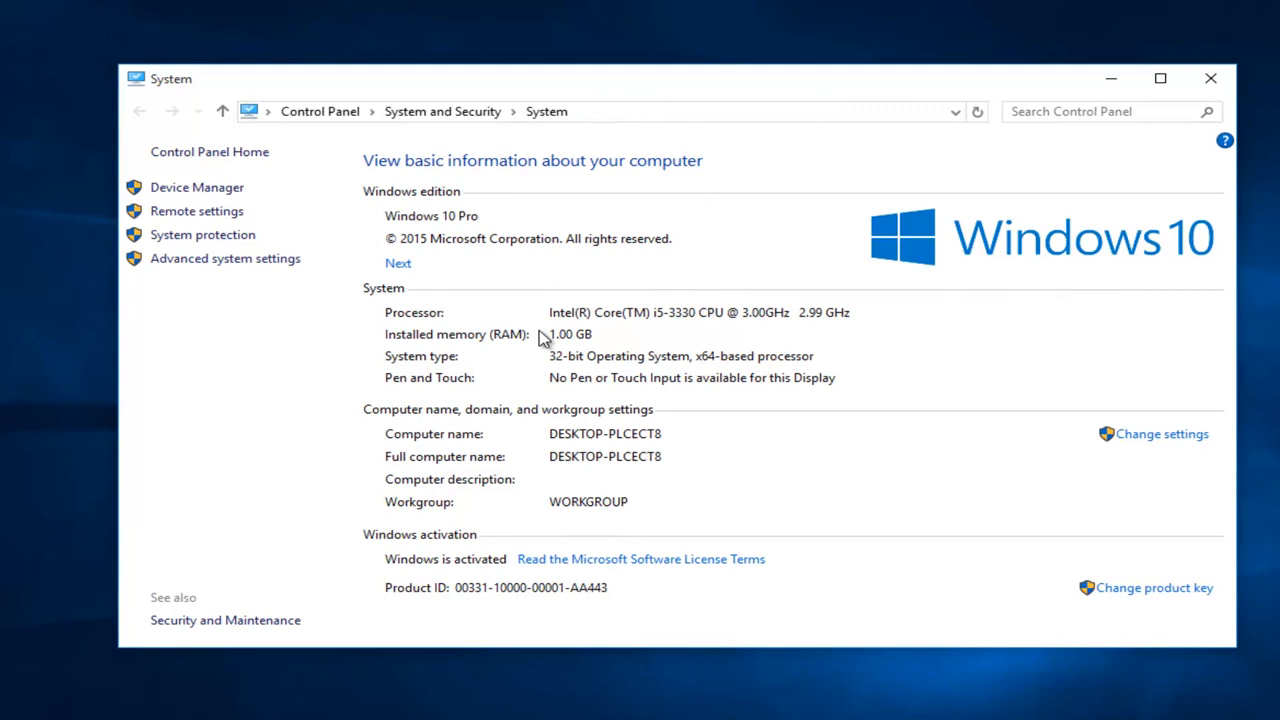
mouse_move(415, 93)
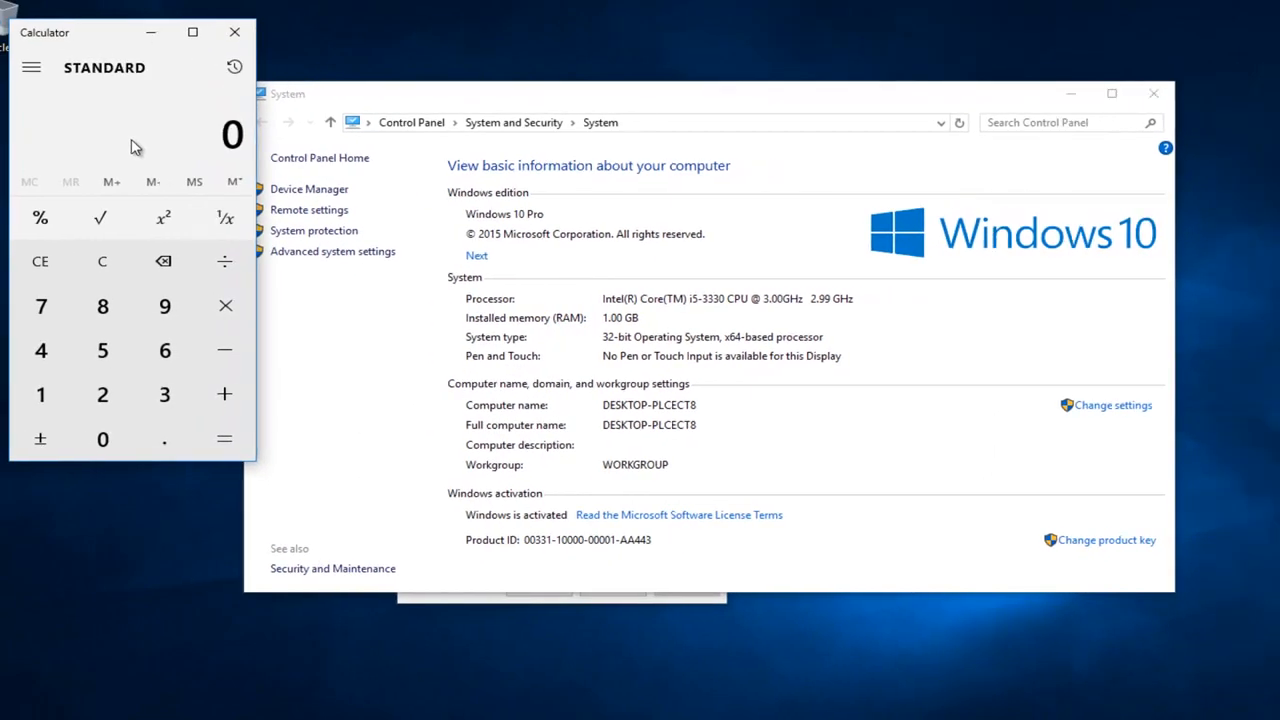
mouse_move(408, 233)
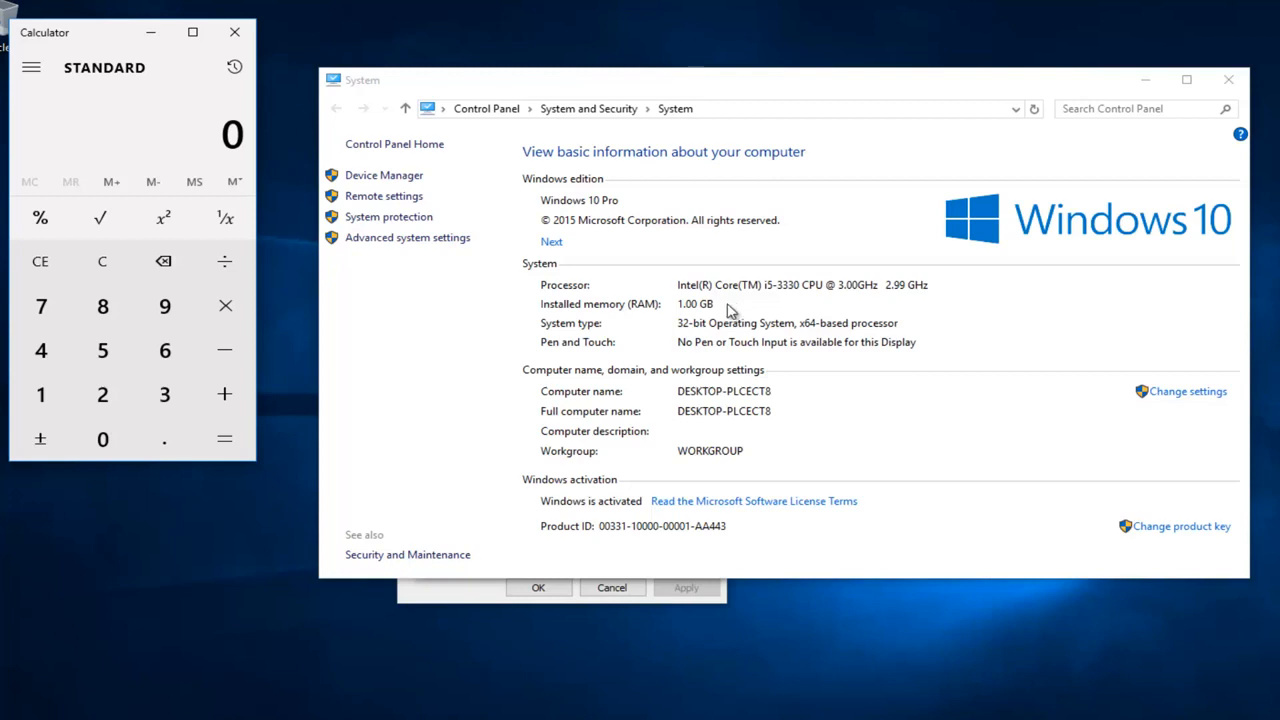
Work out 1024 × 1.5 = 1,536 in Calculator
left_click(102, 438)
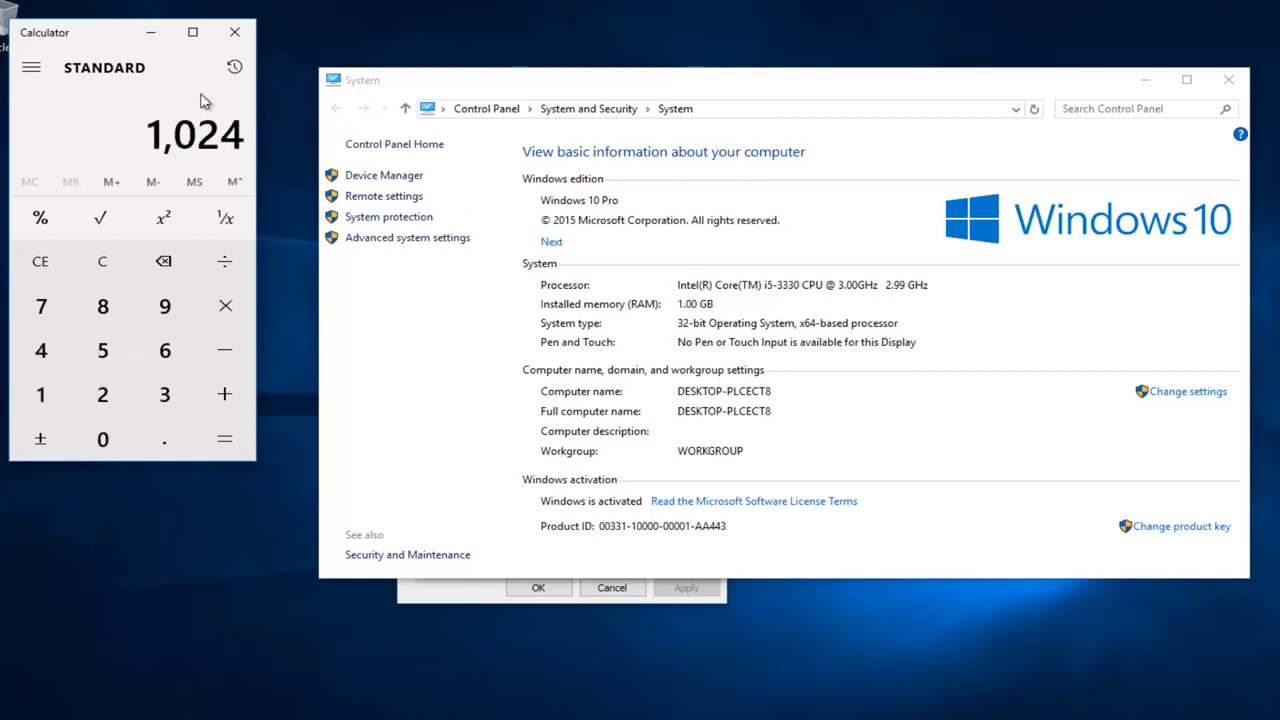
mouse_move(205, 163)
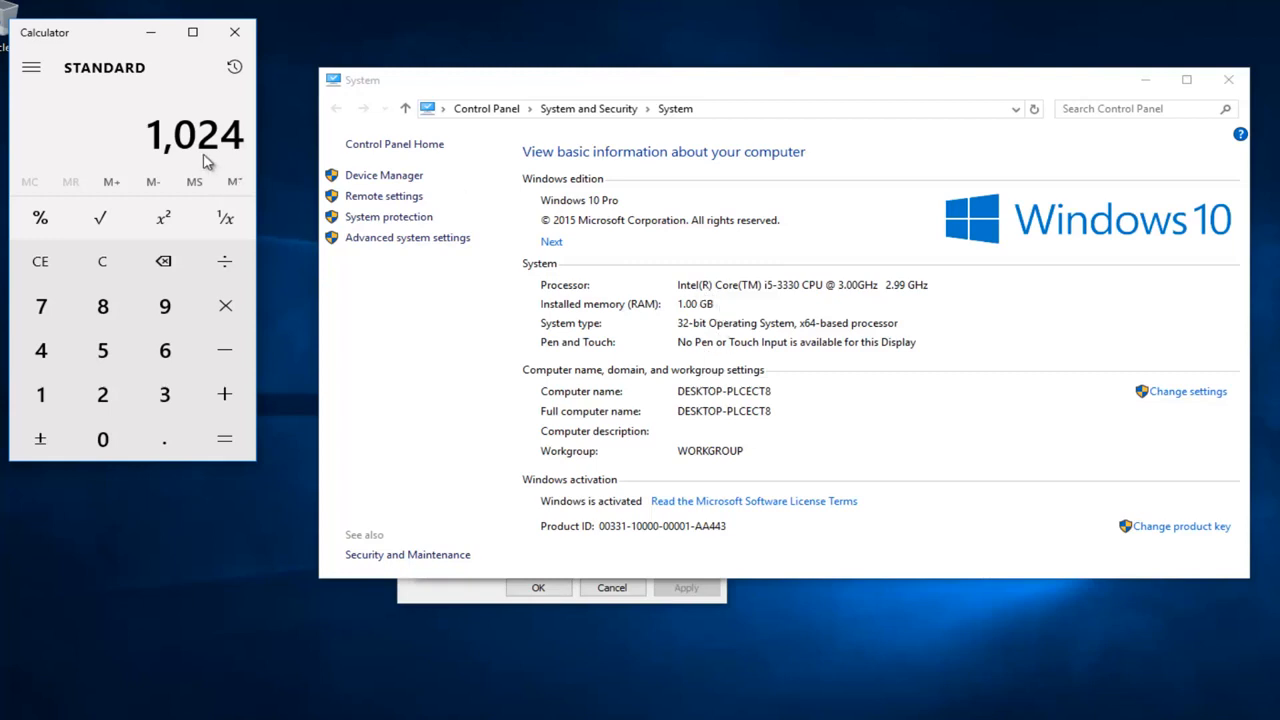
mouse_move(715, 305)
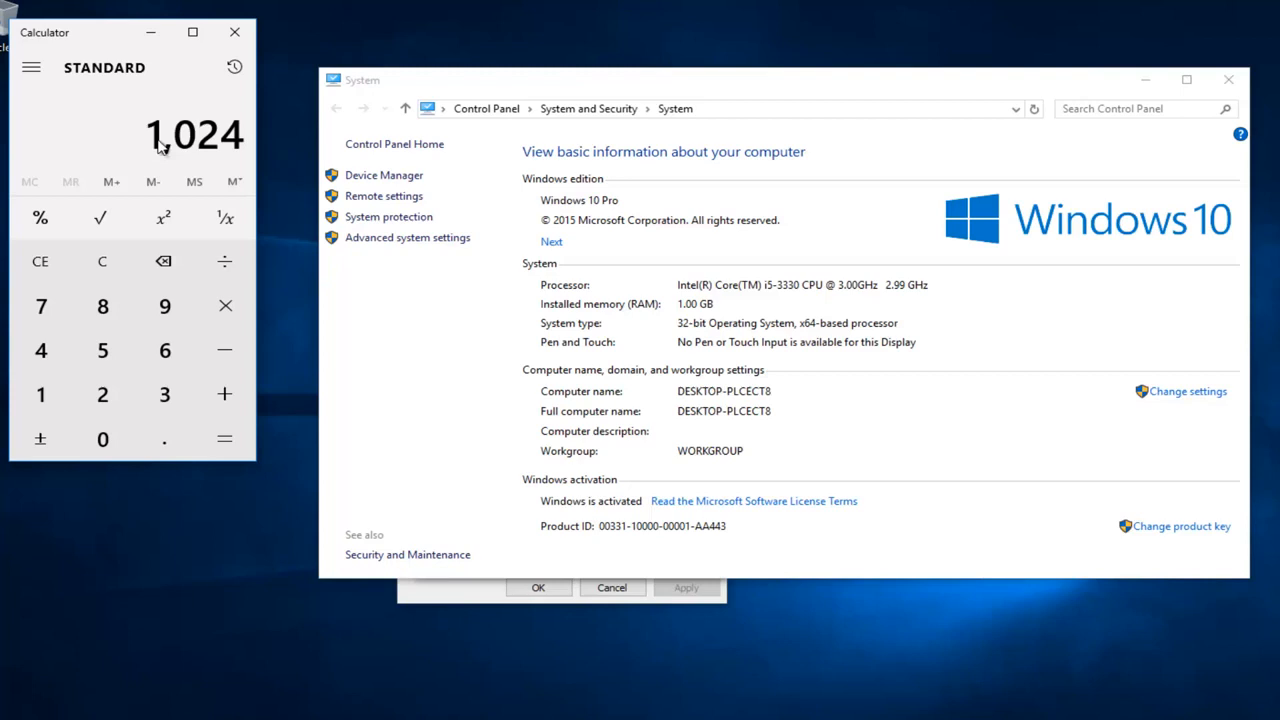
mouse_move(200, 133)
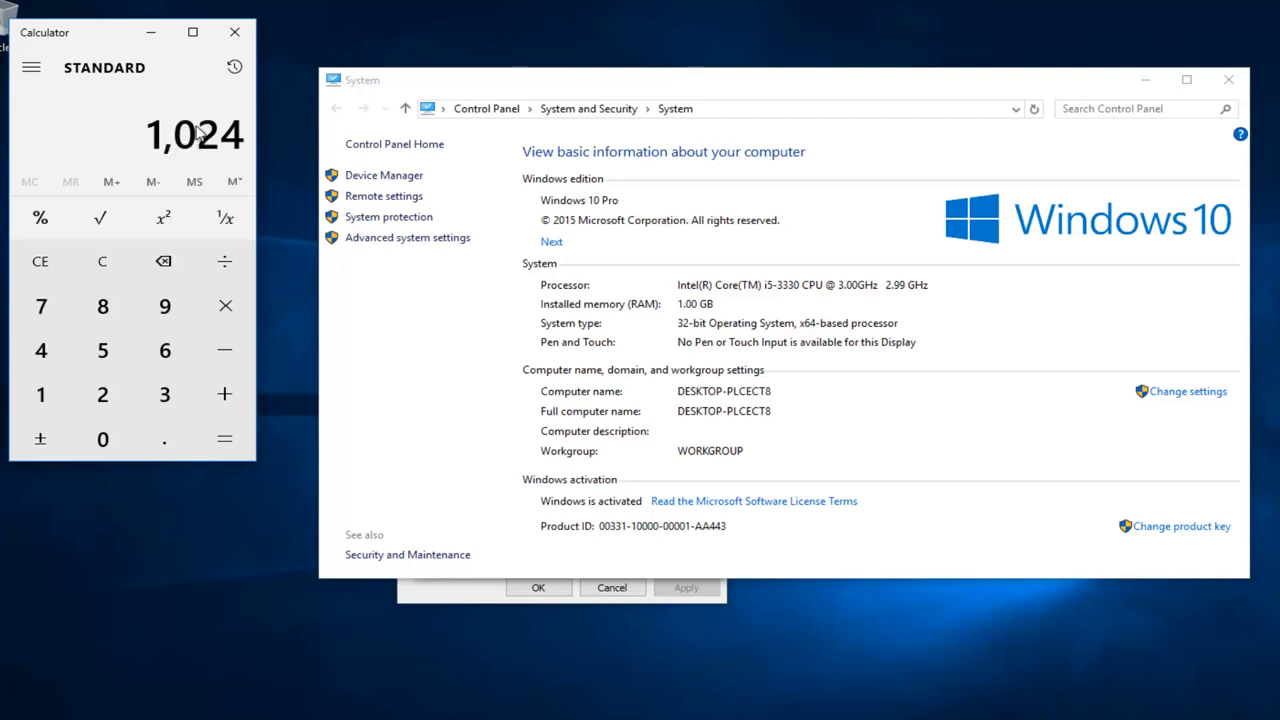
left_click(102, 350)
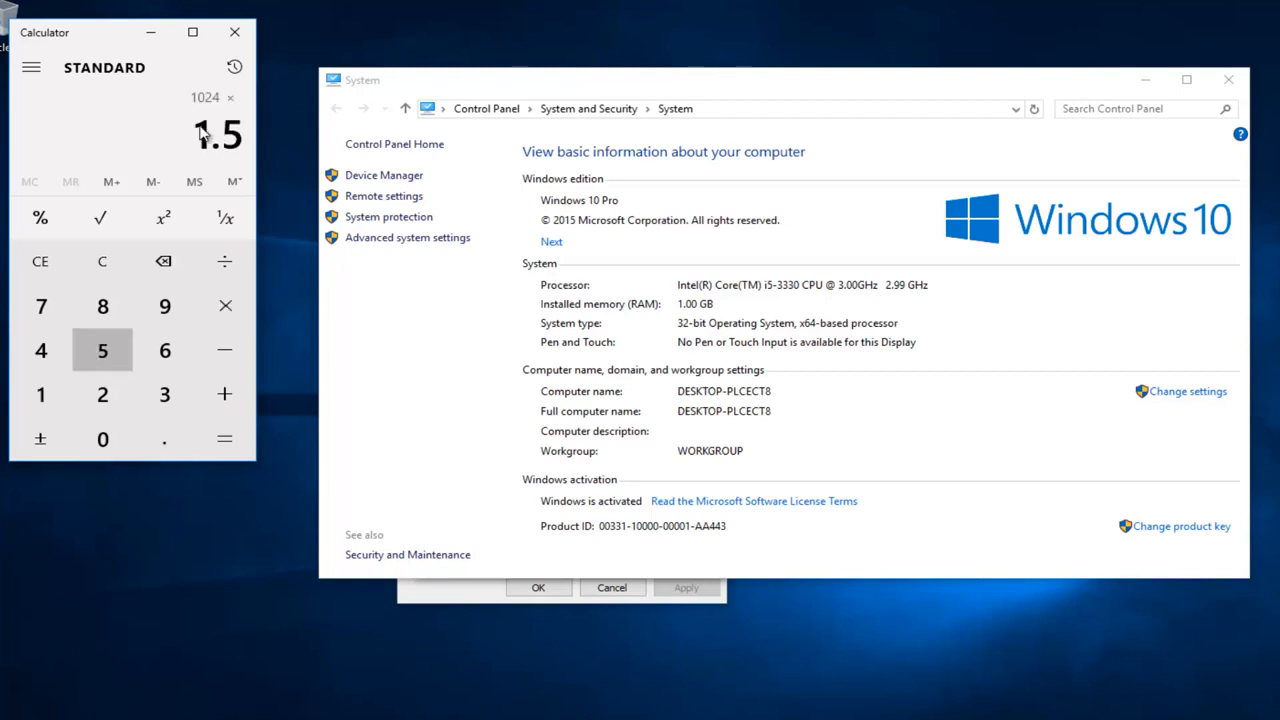
left_click(224, 439)
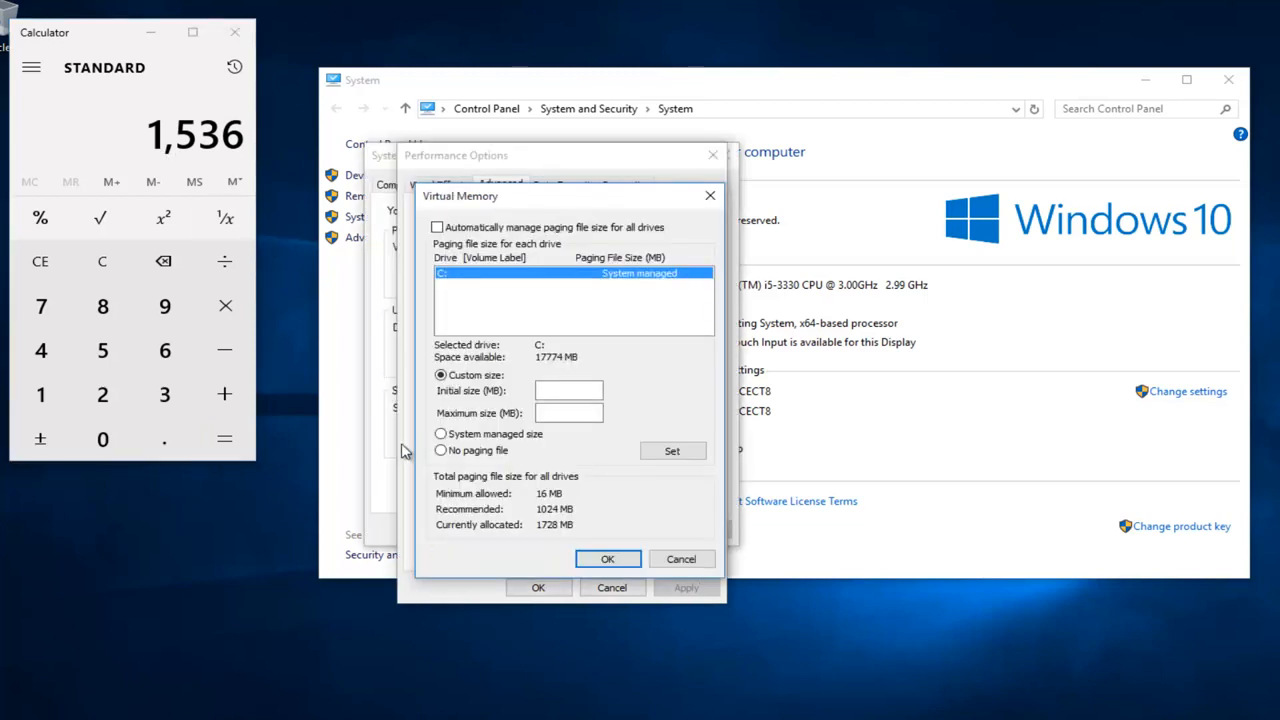
mouse_move(525, 403)
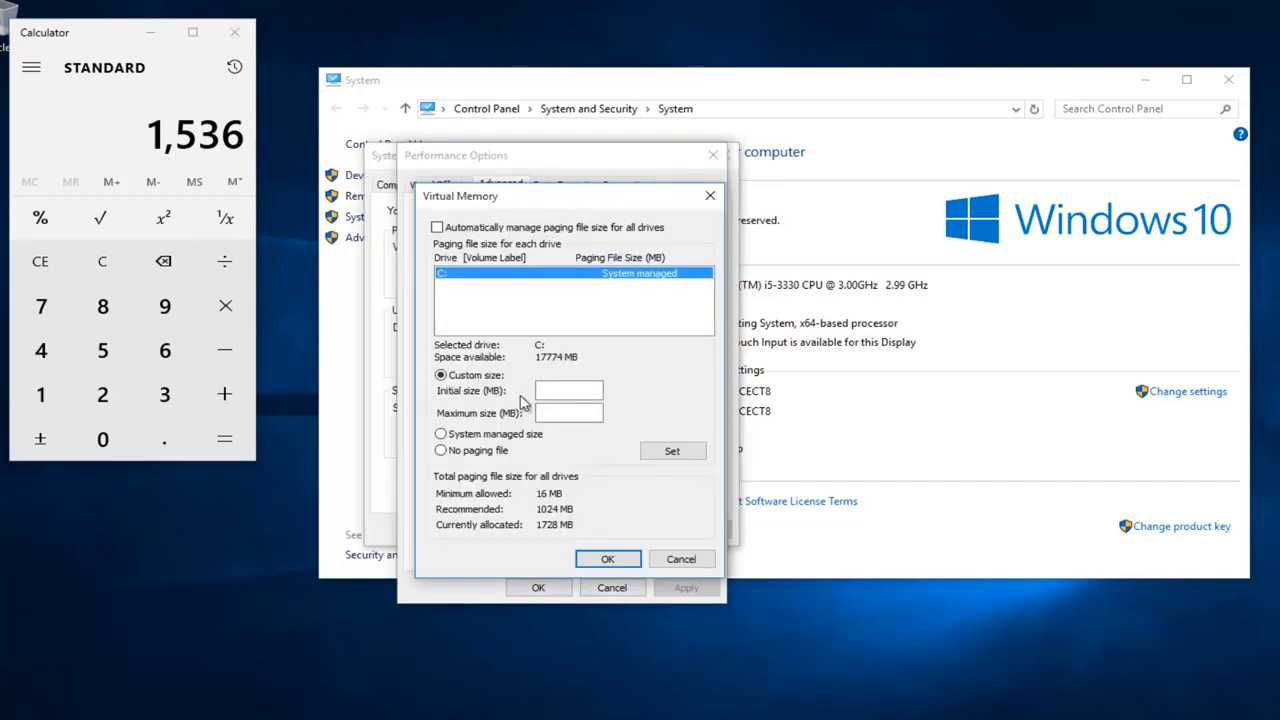
Enter 1536 MB initial and 1536 MB maximum for drive C: and set it
type("1536")
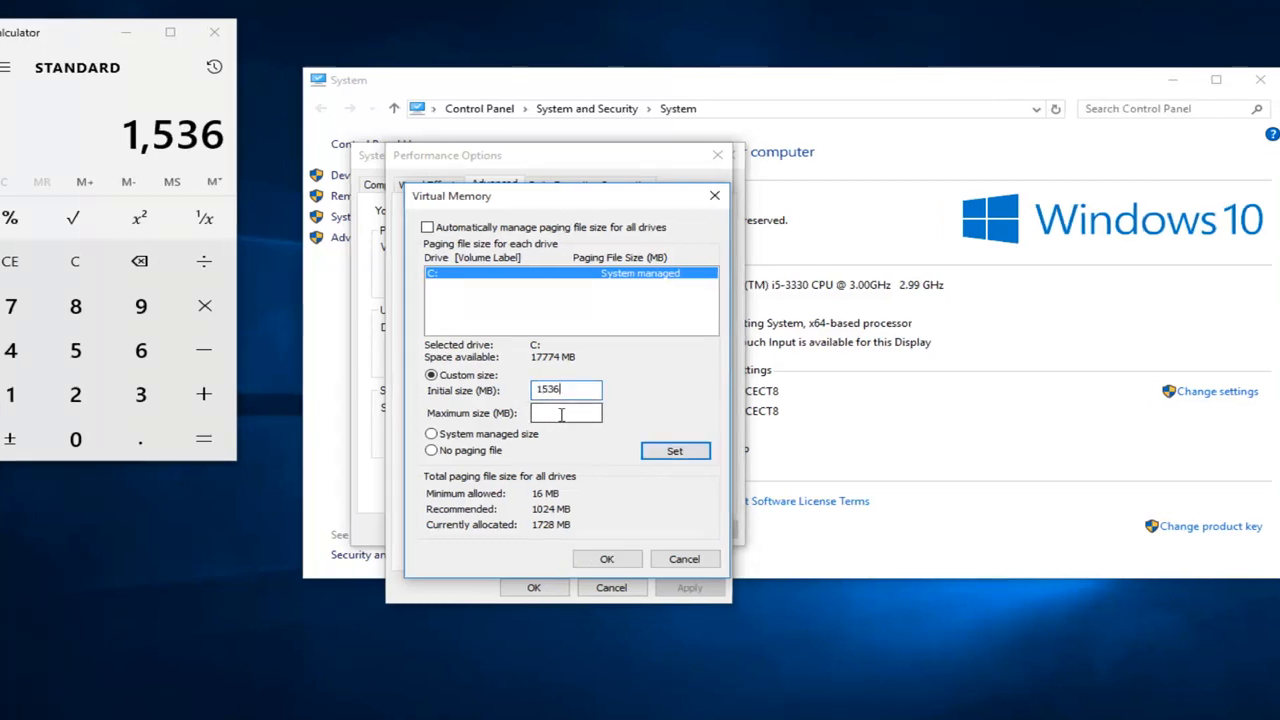
type("1")
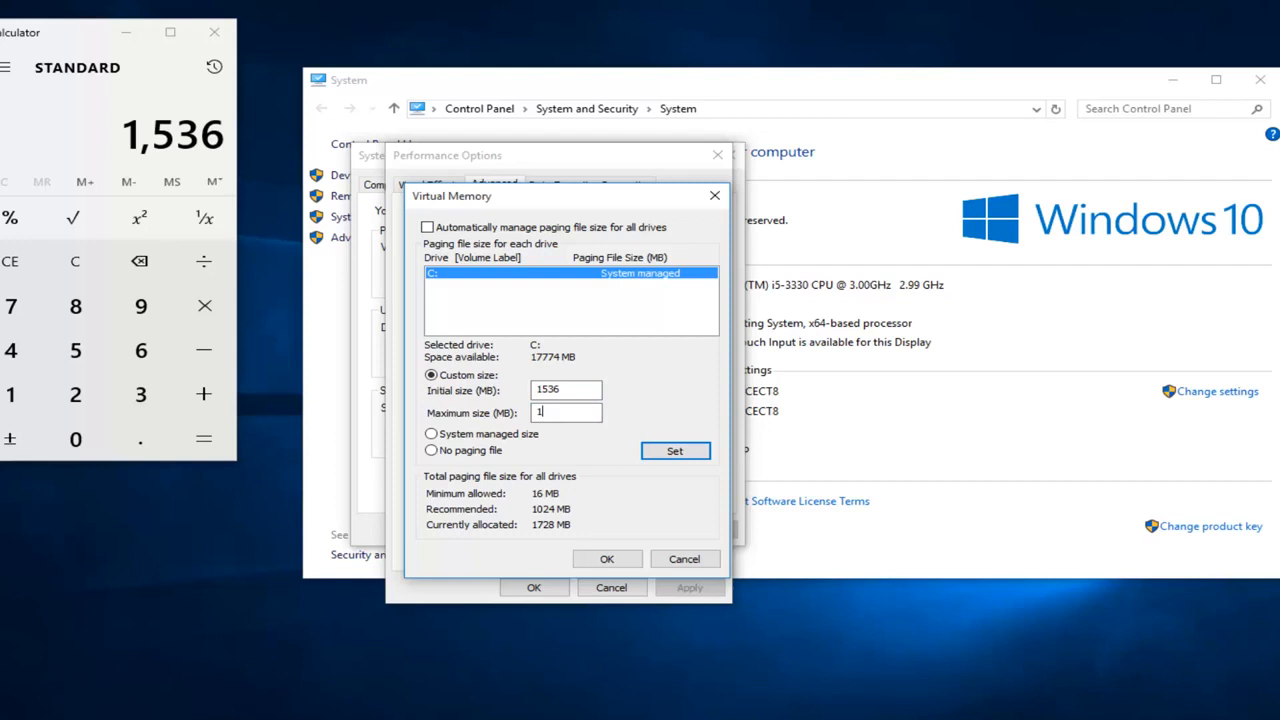
type("536")
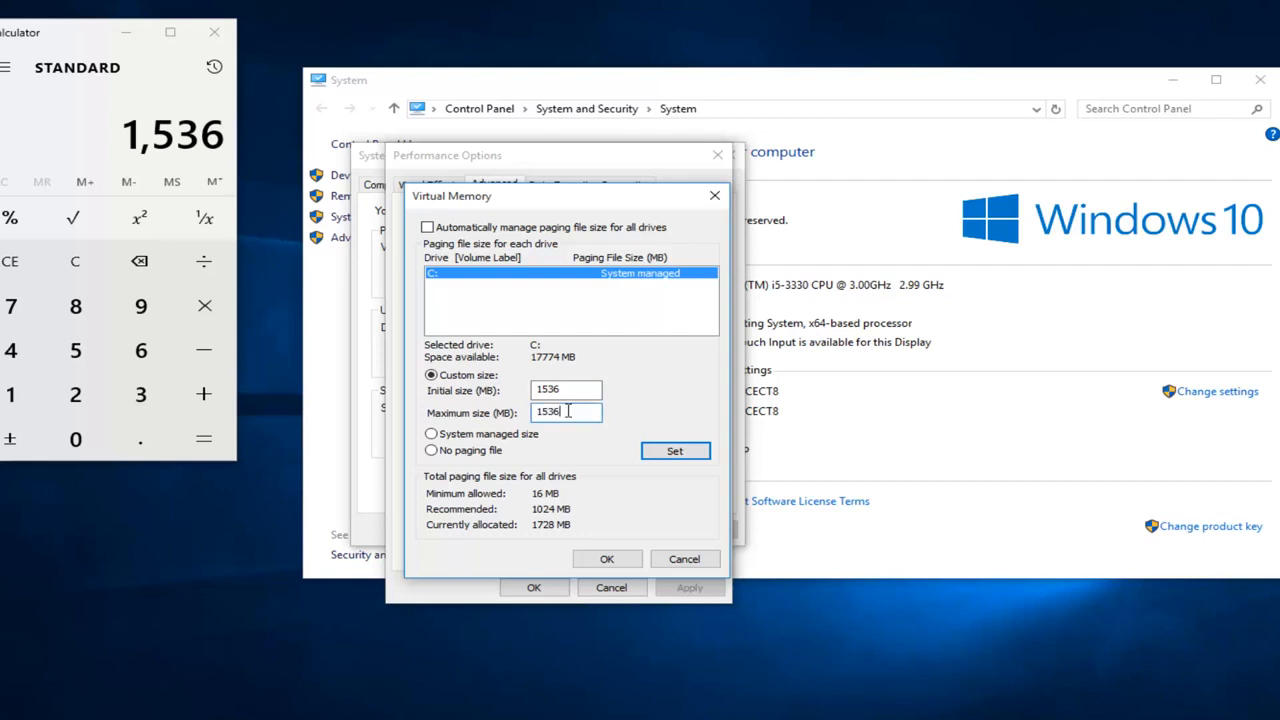
left_click(674, 450)
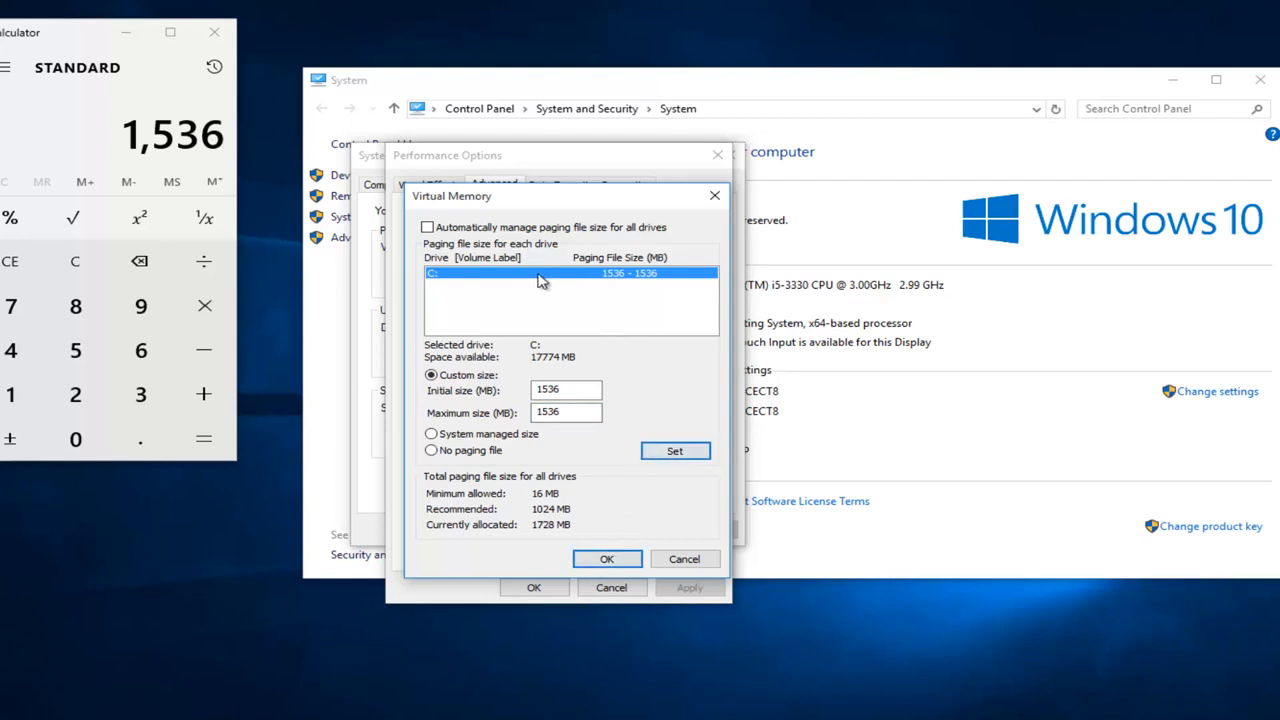
mouse_move(490, 290)
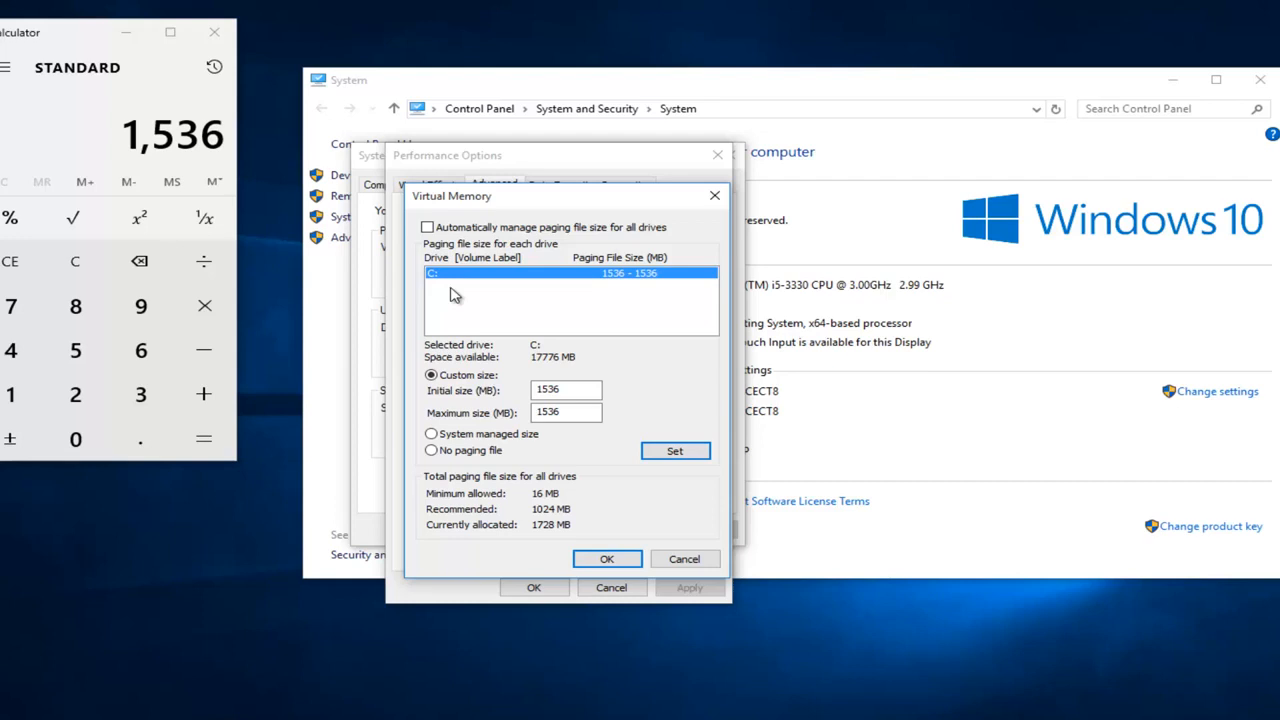
mouse_move(437, 291)
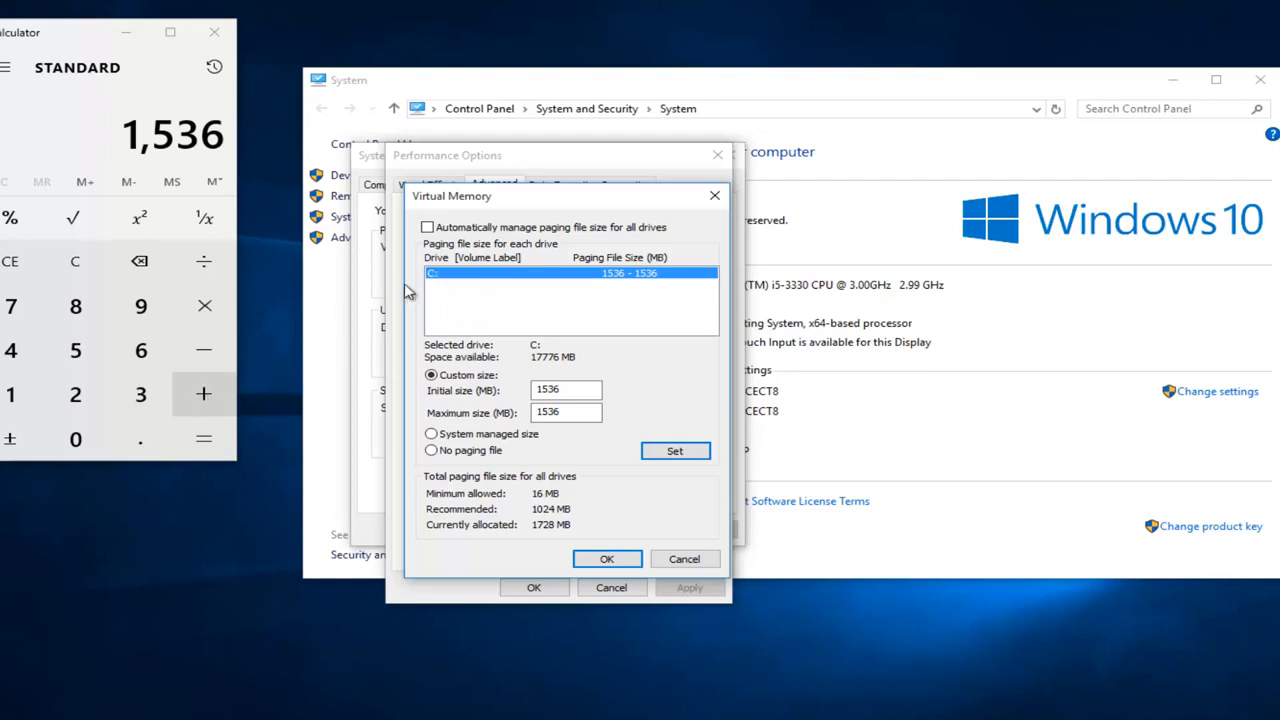
mouse_move(640, 285)
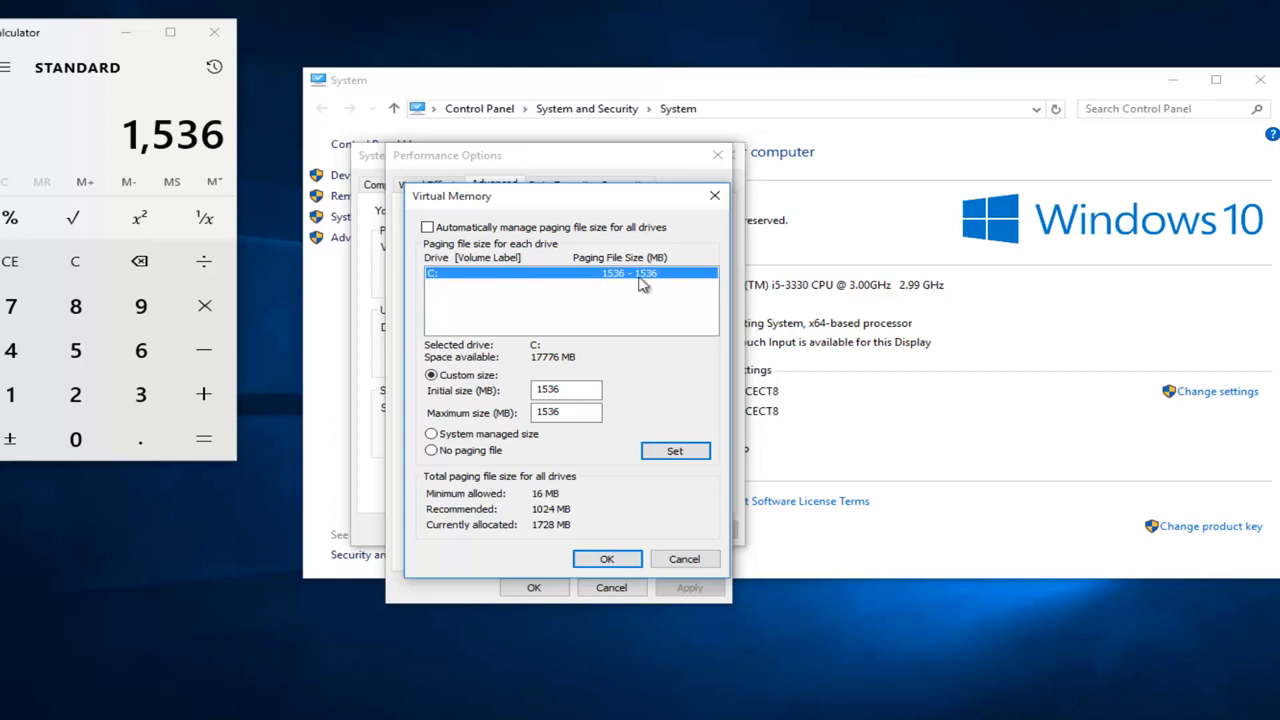
mouse_move(447, 282)
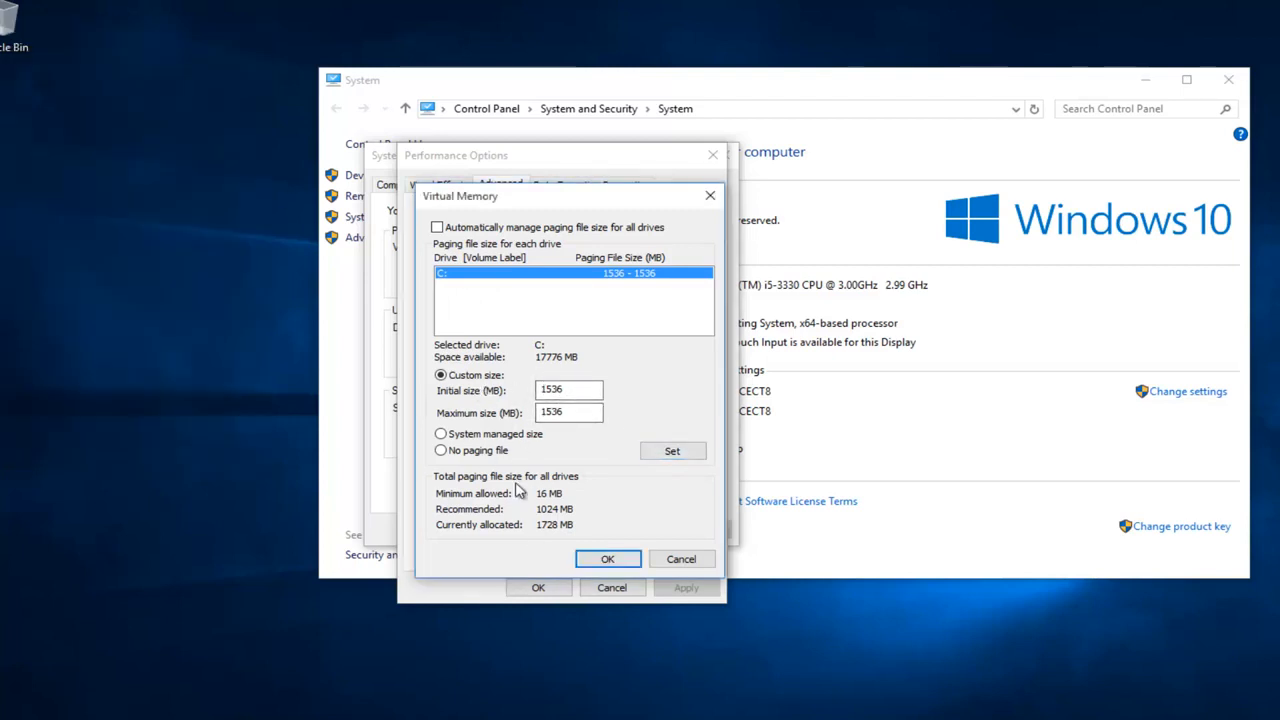
Confirm the paging file change, acknowledge the restart warning and close all settings windows
left_click(607, 558)
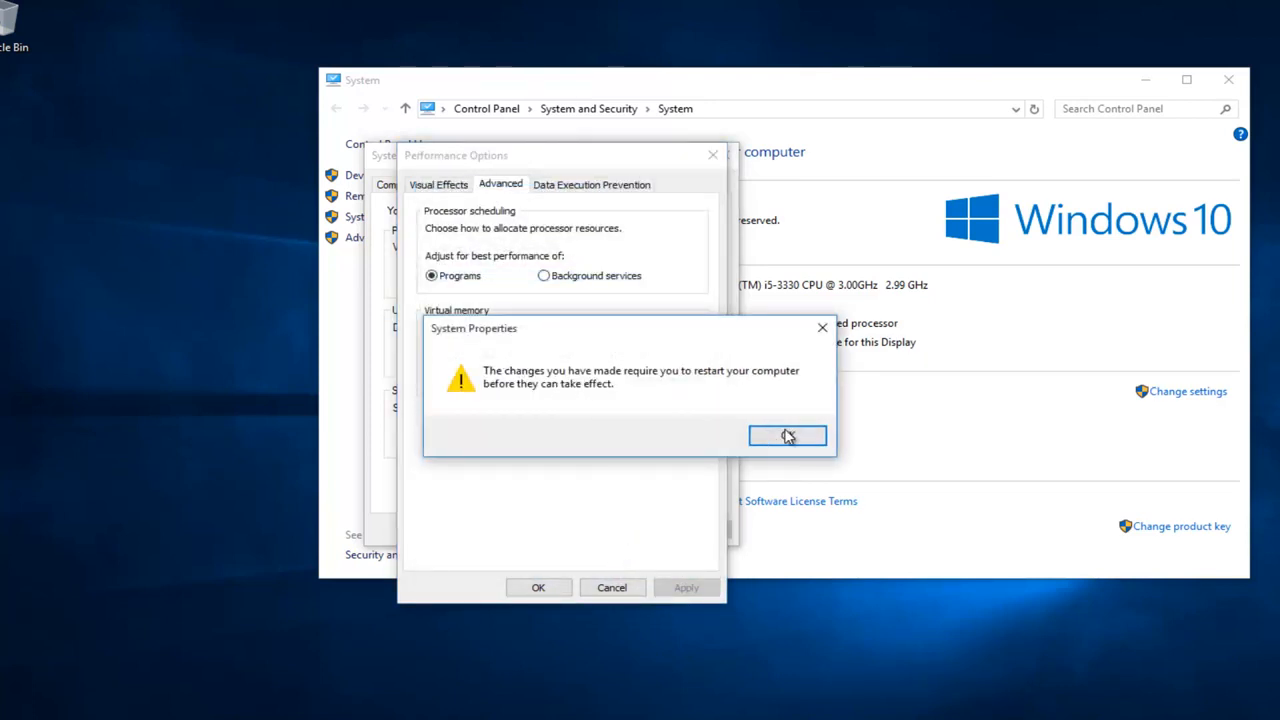
left_click(787, 435)
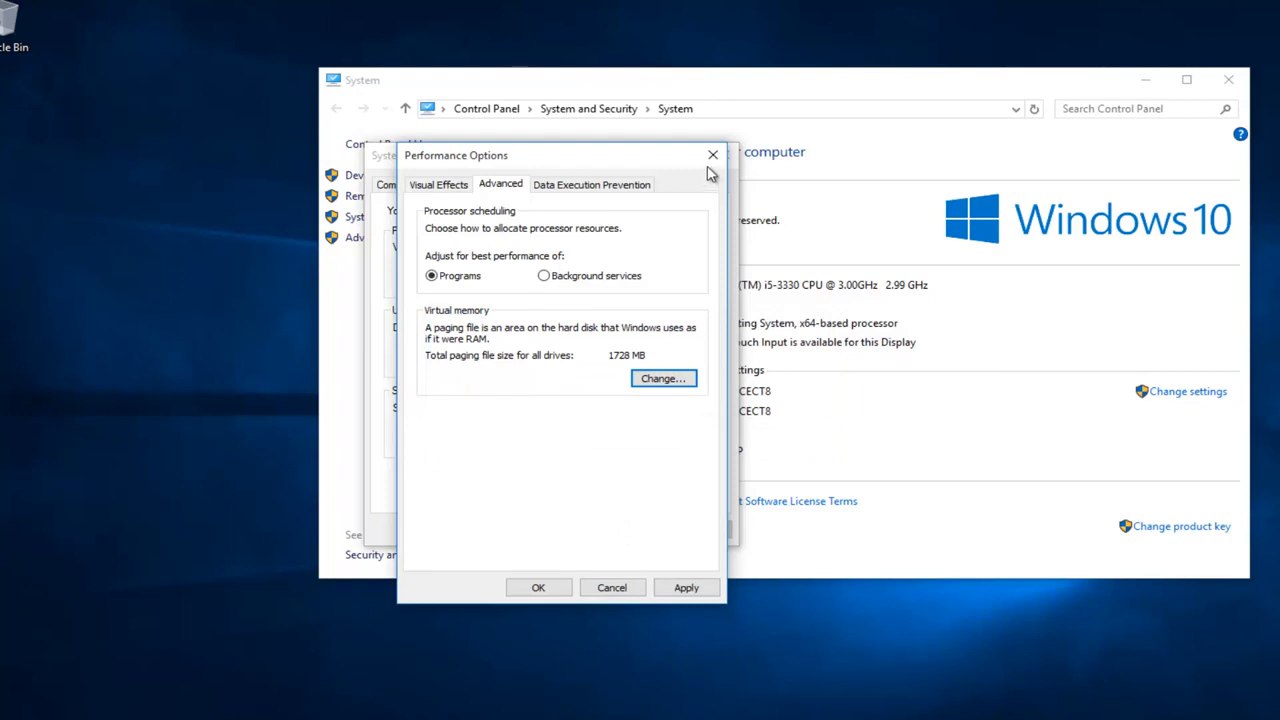
left_click(712, 155)
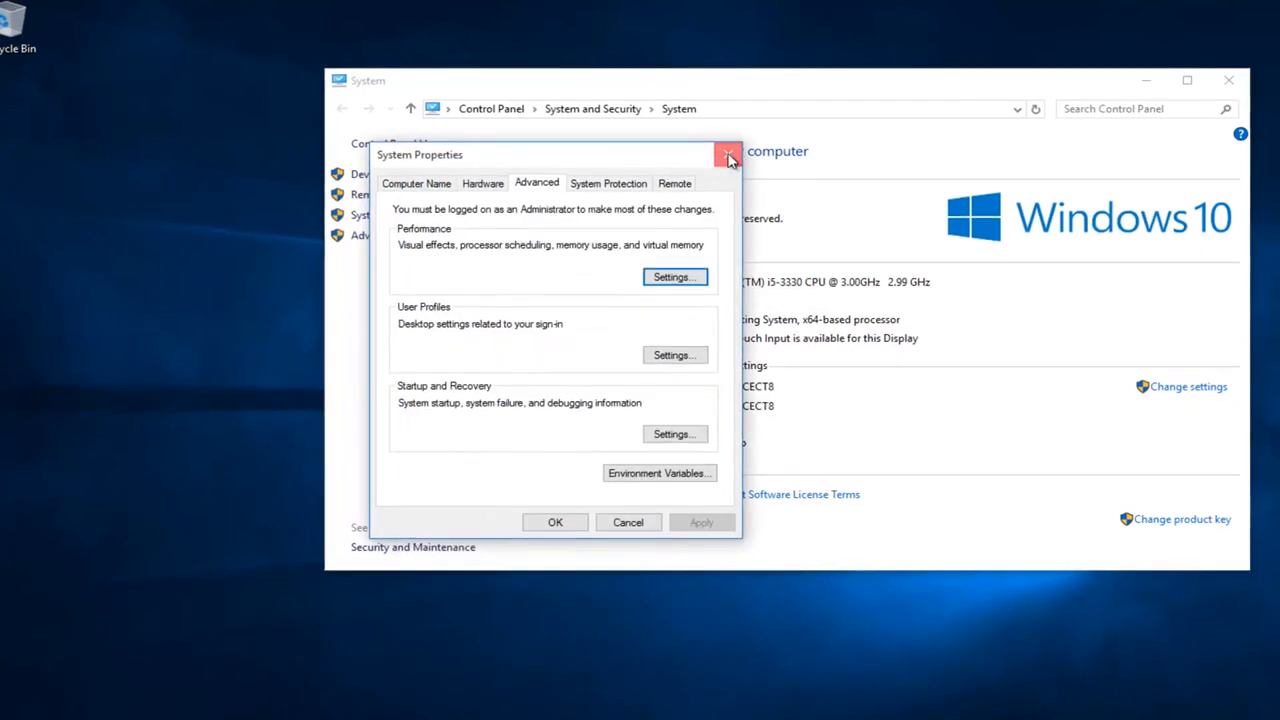
left_click(728, 155)
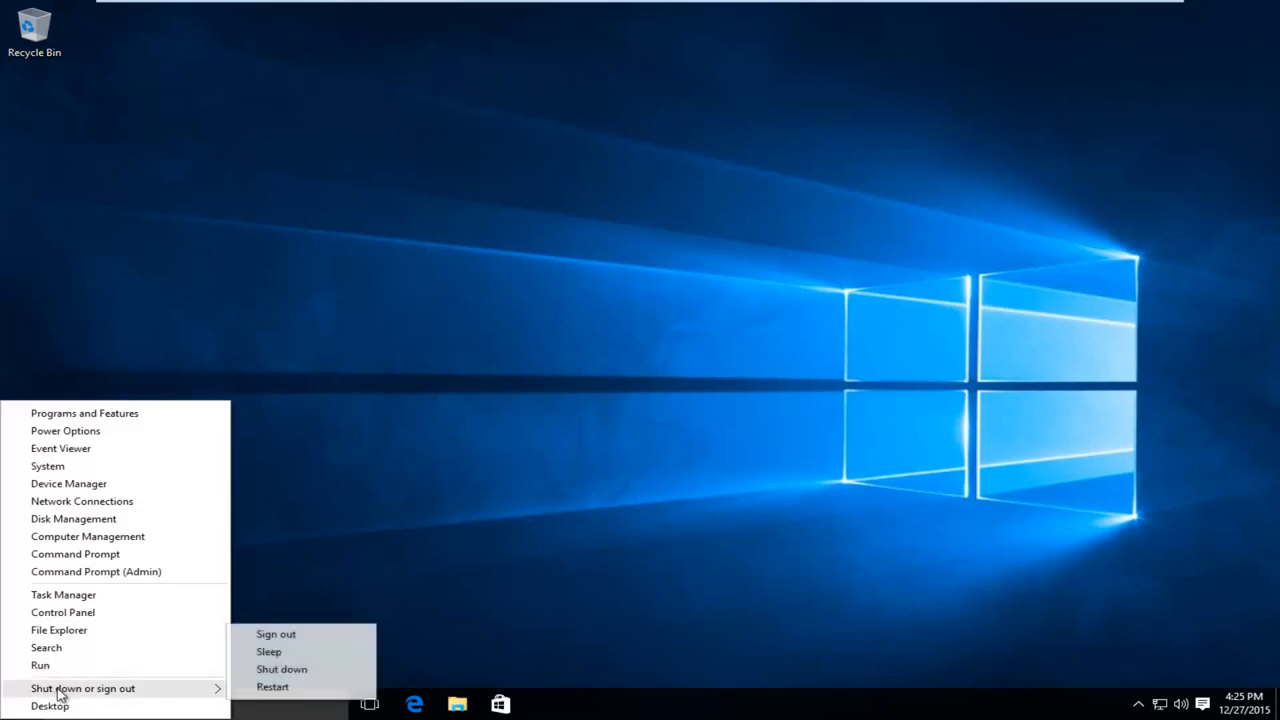
Restart the computer so the new paging file takes effect
left_click(47, 466)
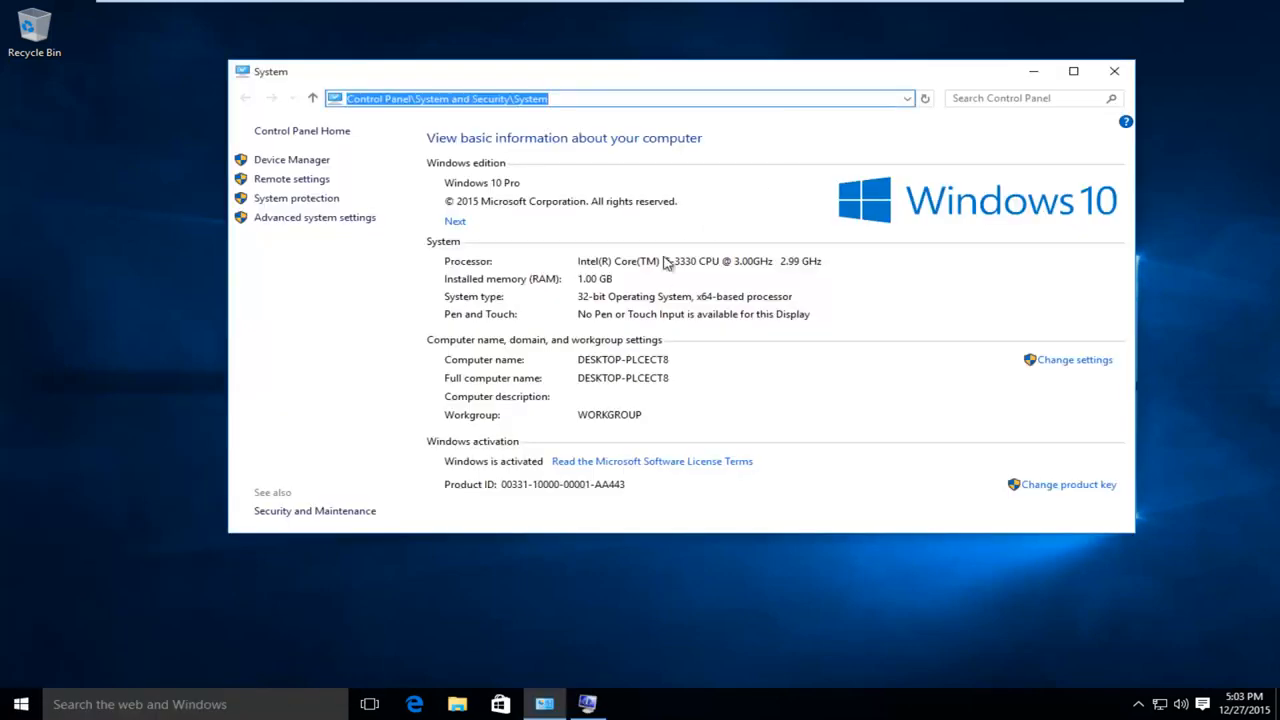
mouse_move(515, 280)
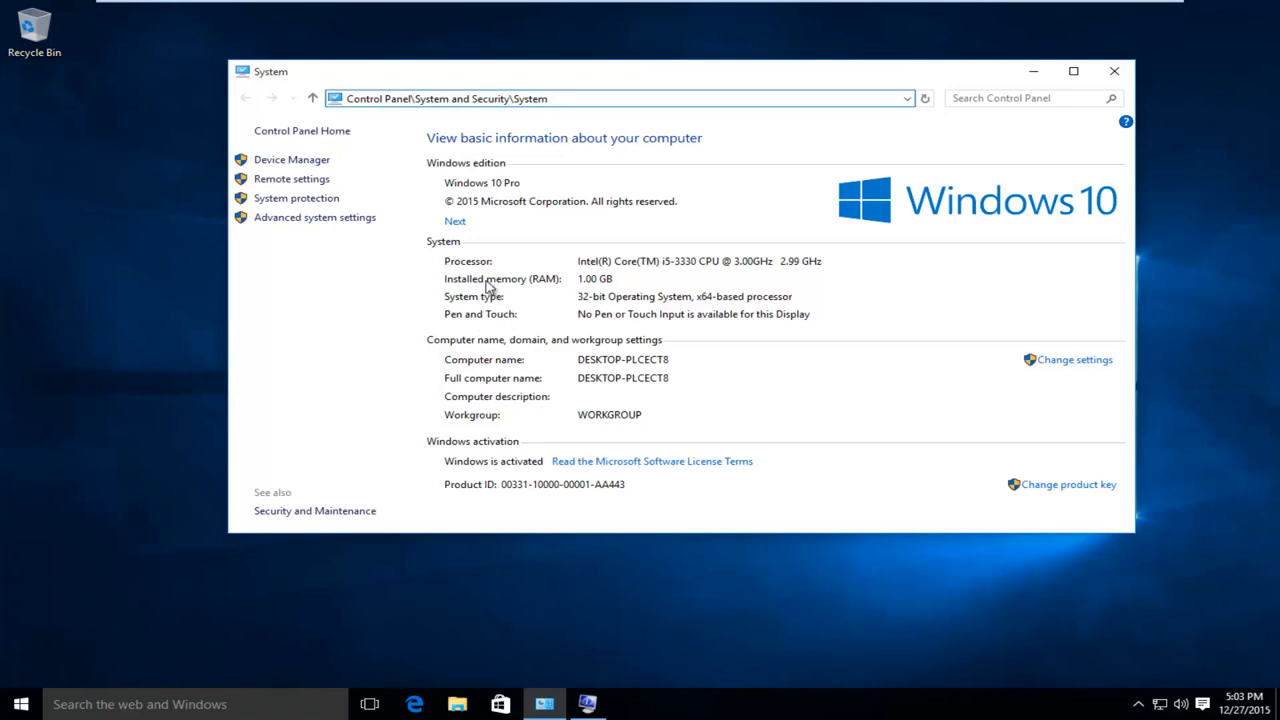
mouse_move(565, 285)
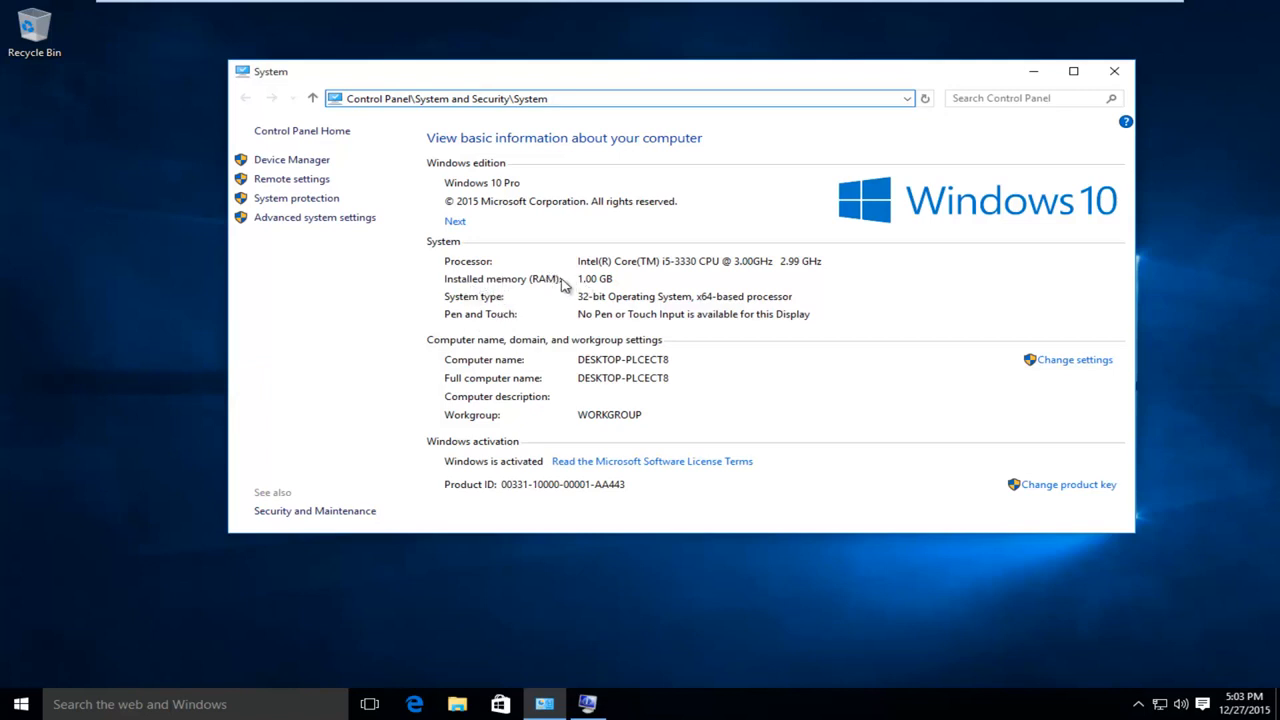
mouse_move(520, 293)
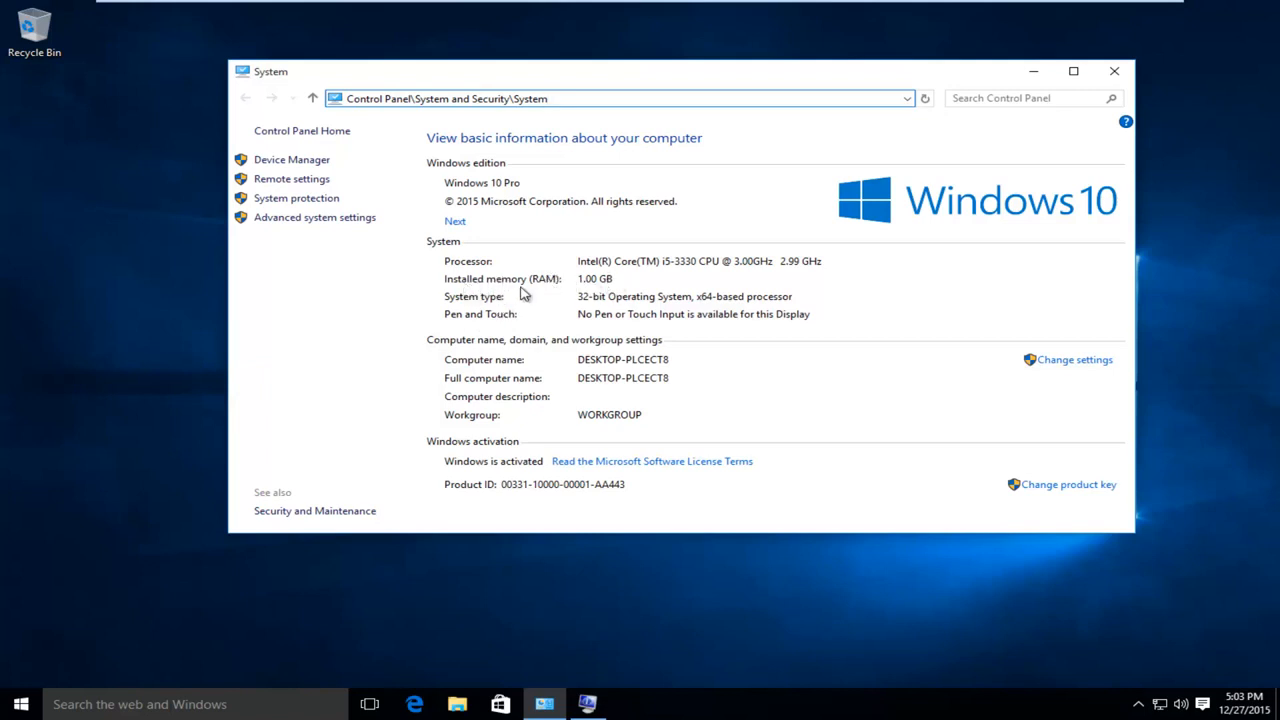
mouse_move(617, 665)
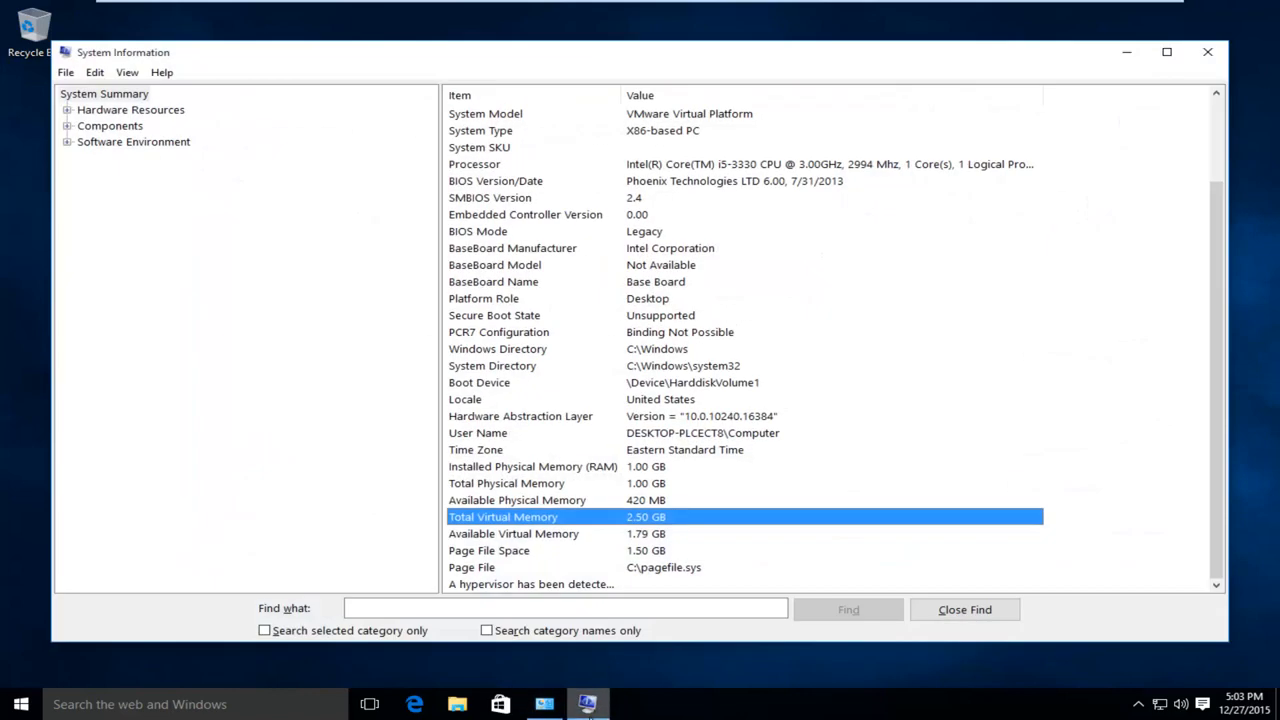
Search 'ru', dismiss the Run box, and select the 2.50 GB Total Virtual Memory row in System Information
left_click(104, 93)
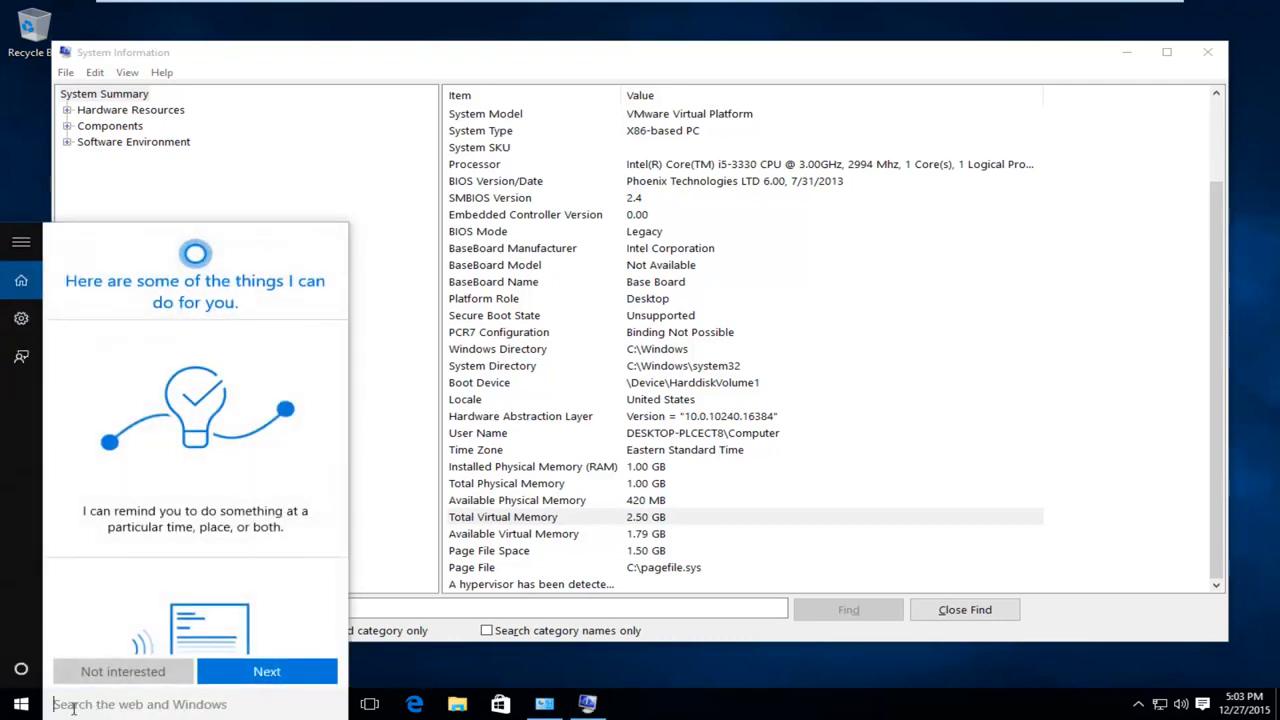
type("ru")
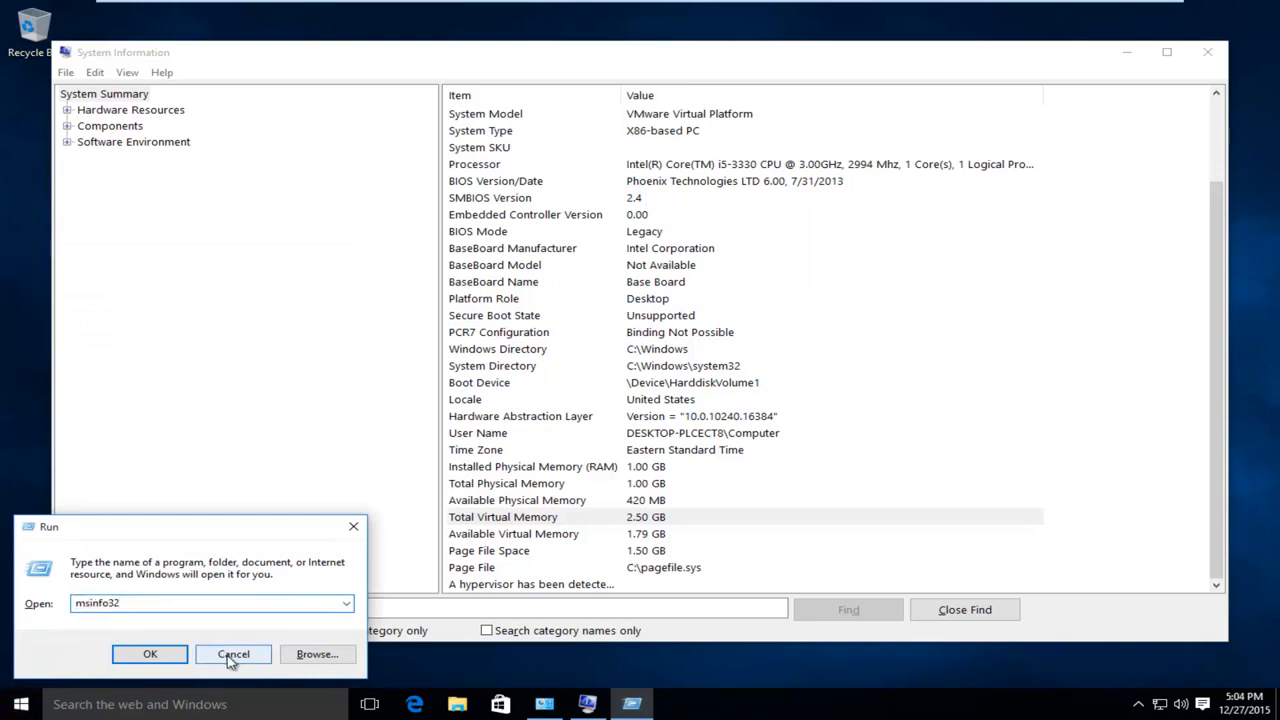
left_click(233, 654)
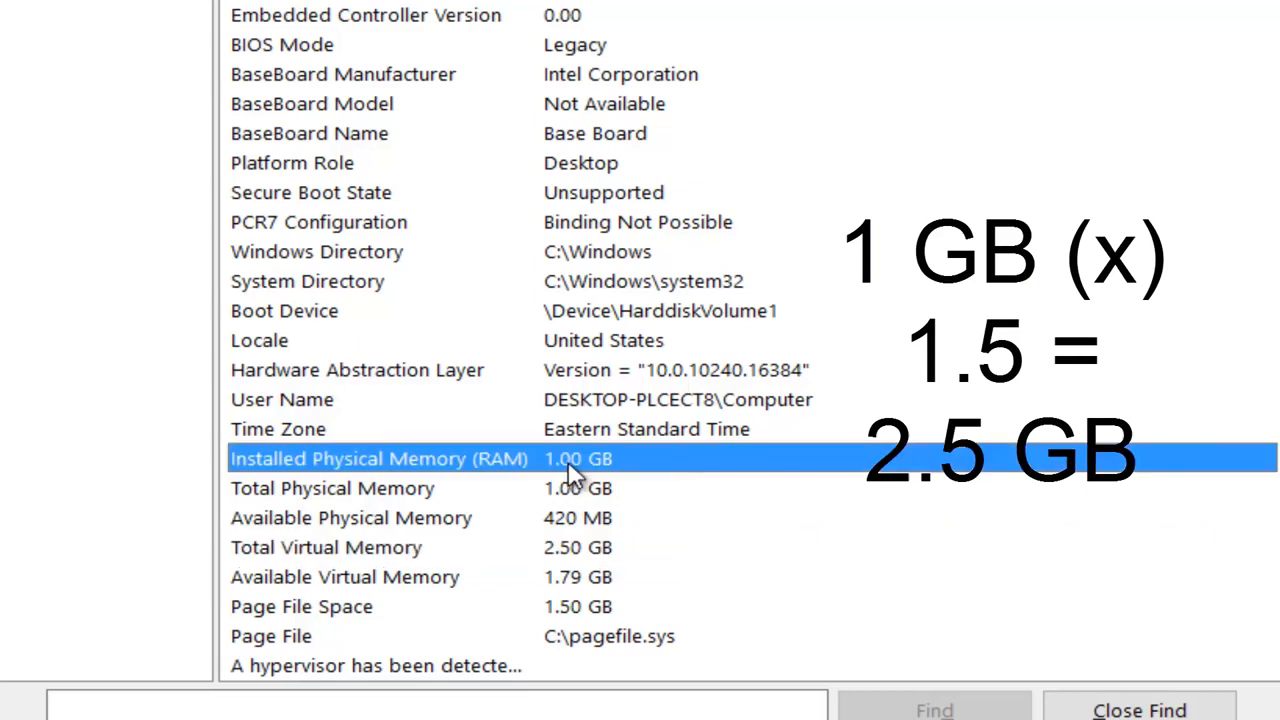
mouse_move(445, 475)
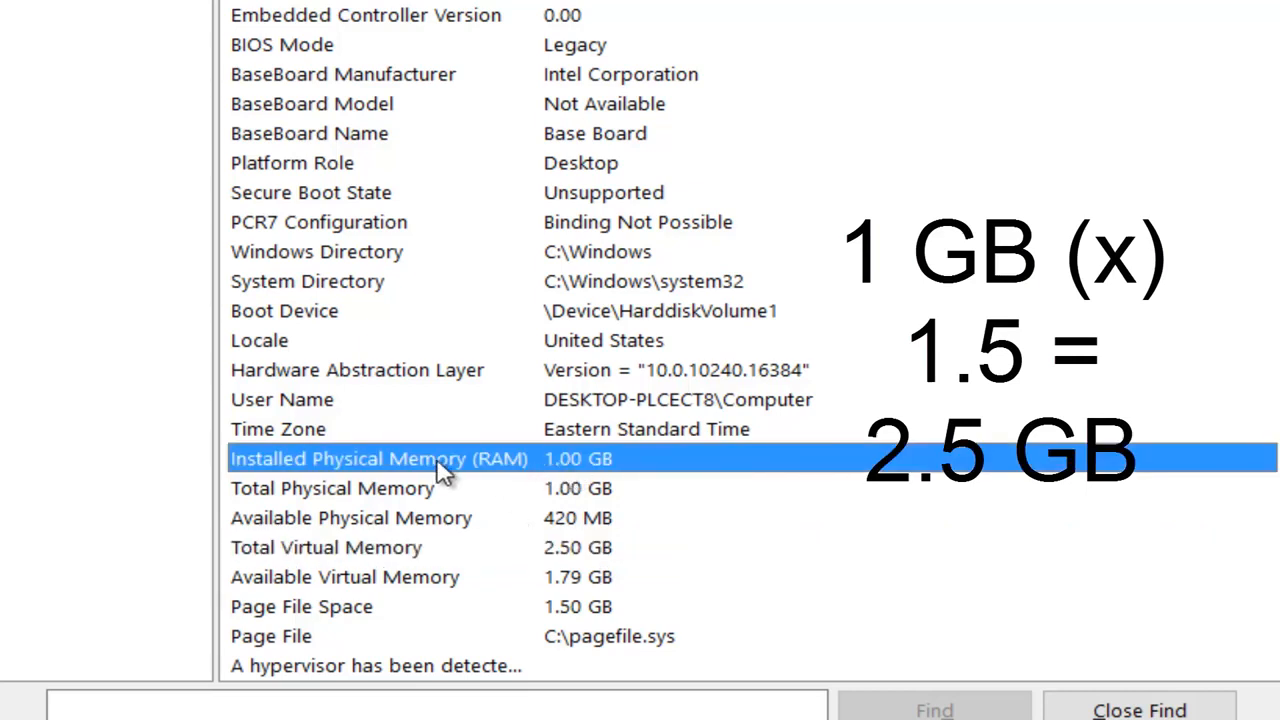
mouse_move(538, 533)
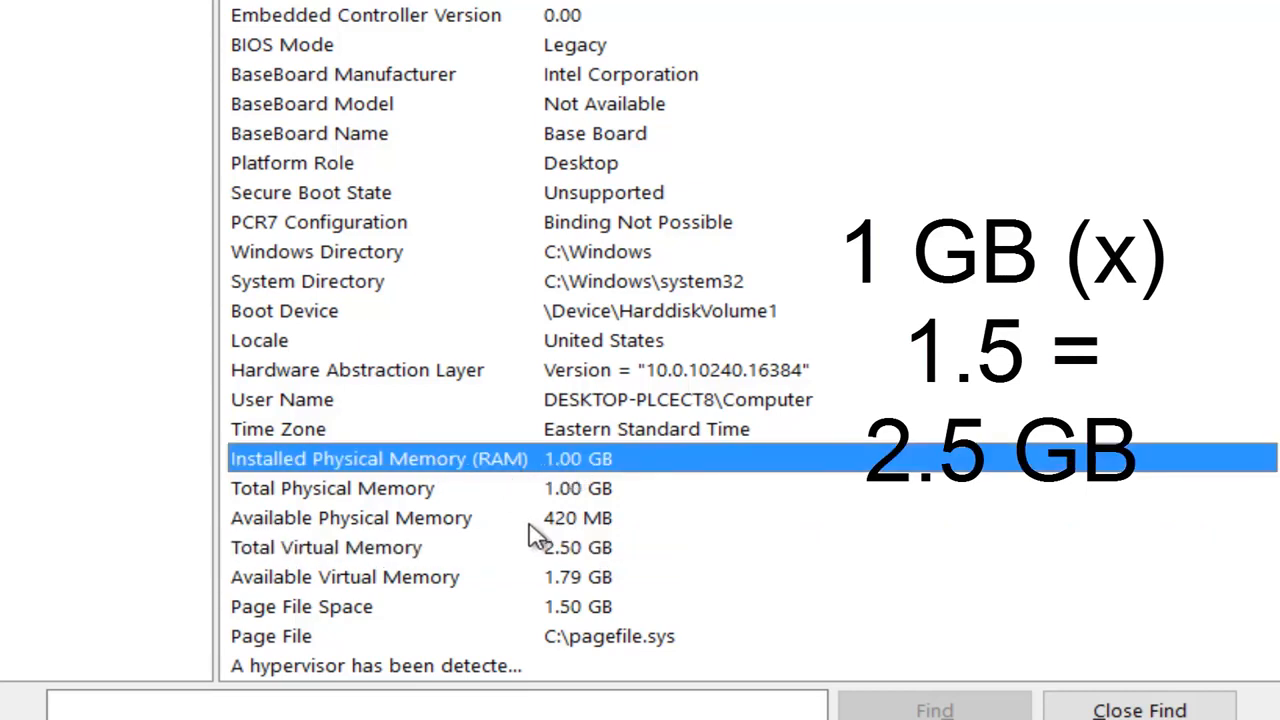
left_click(325, 547)
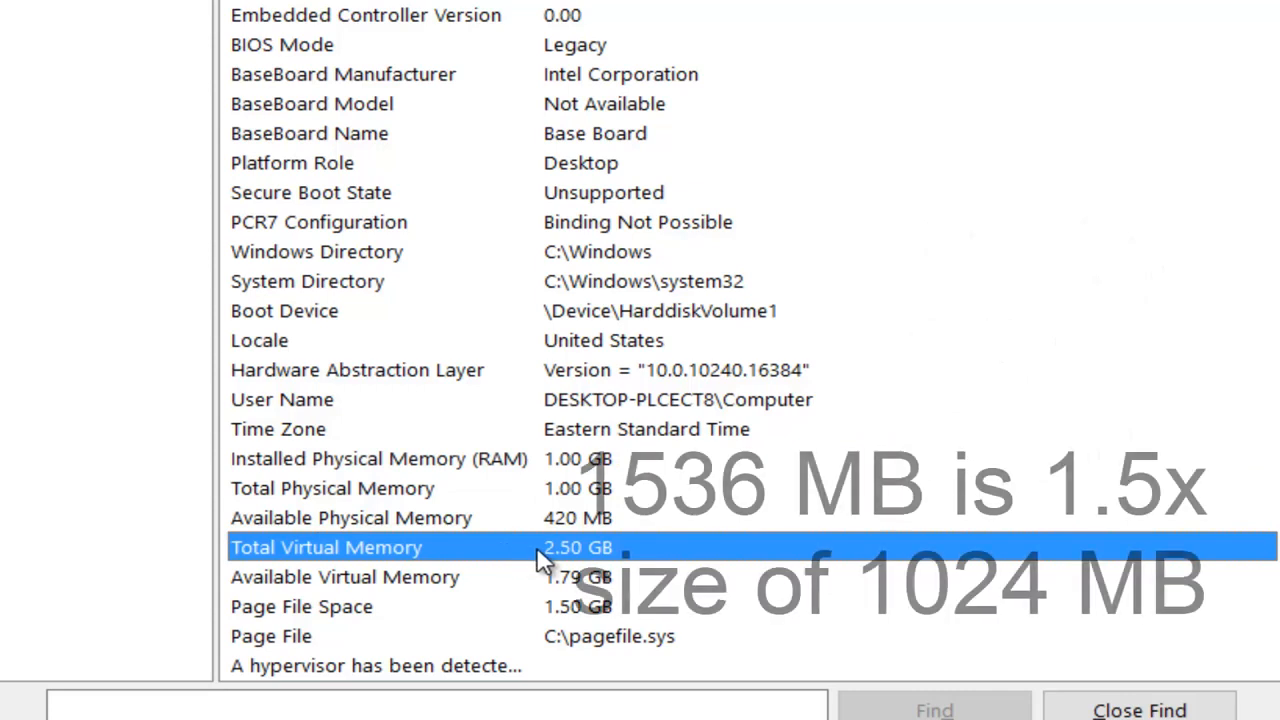